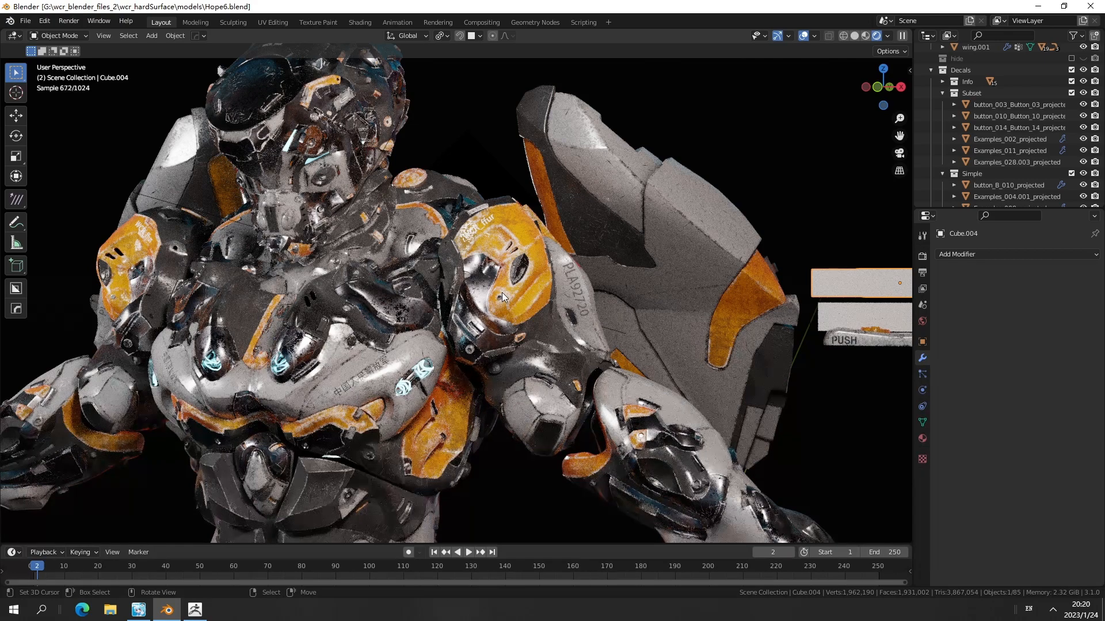
pyautogui.moveTo(488, 229)
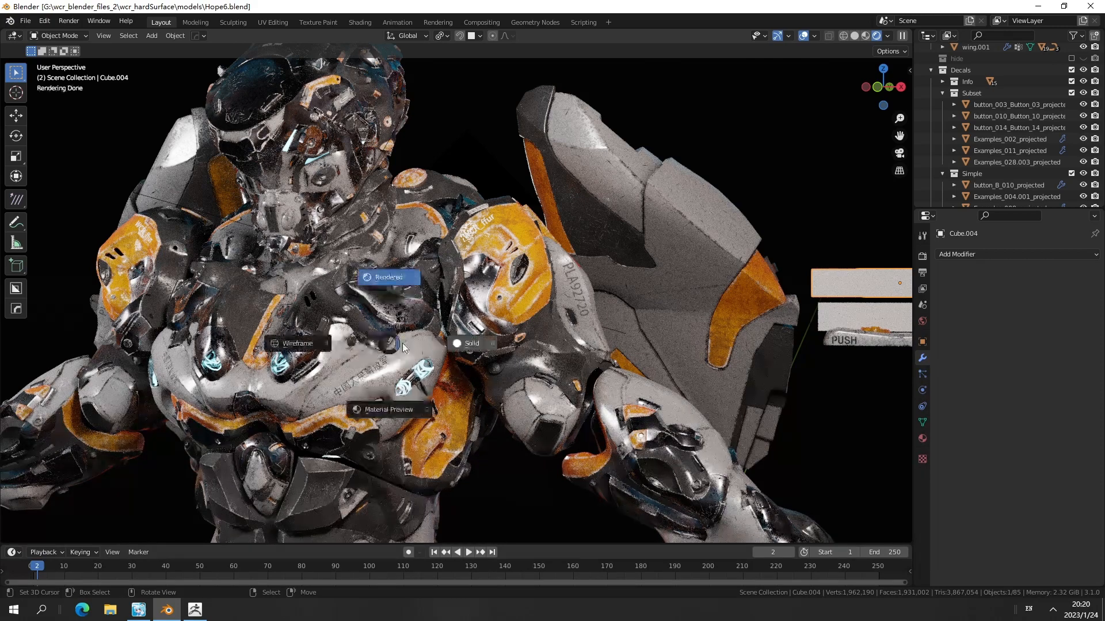
# Switch the robot viewport to plain Solid shading after the rendered preview
pyautogui.click(470, 343)
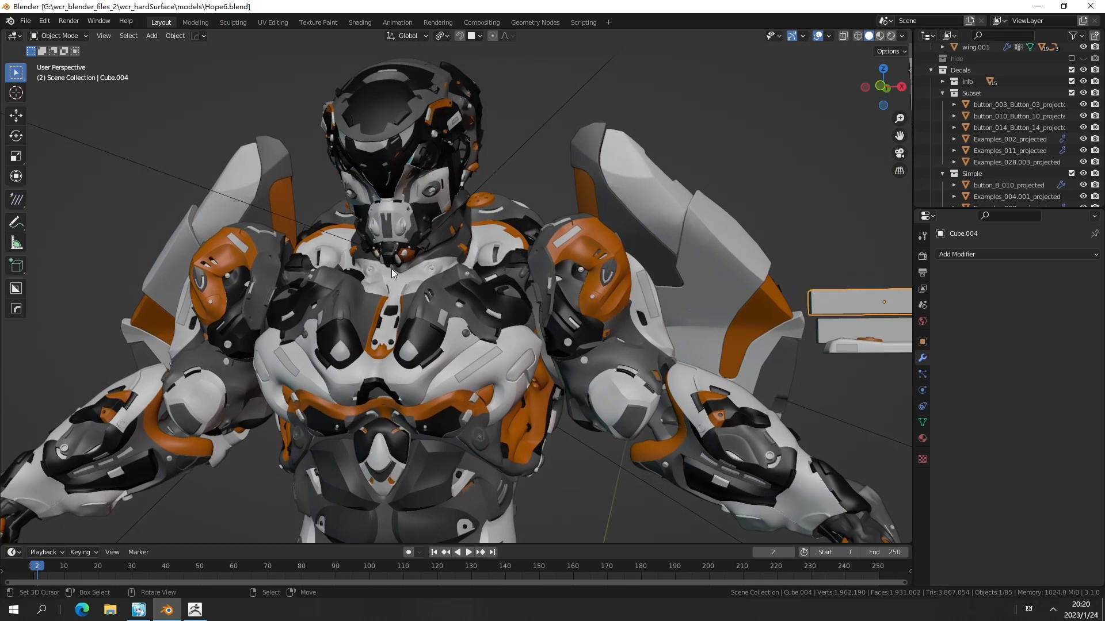
pyautogui.moveTo(438, 253)
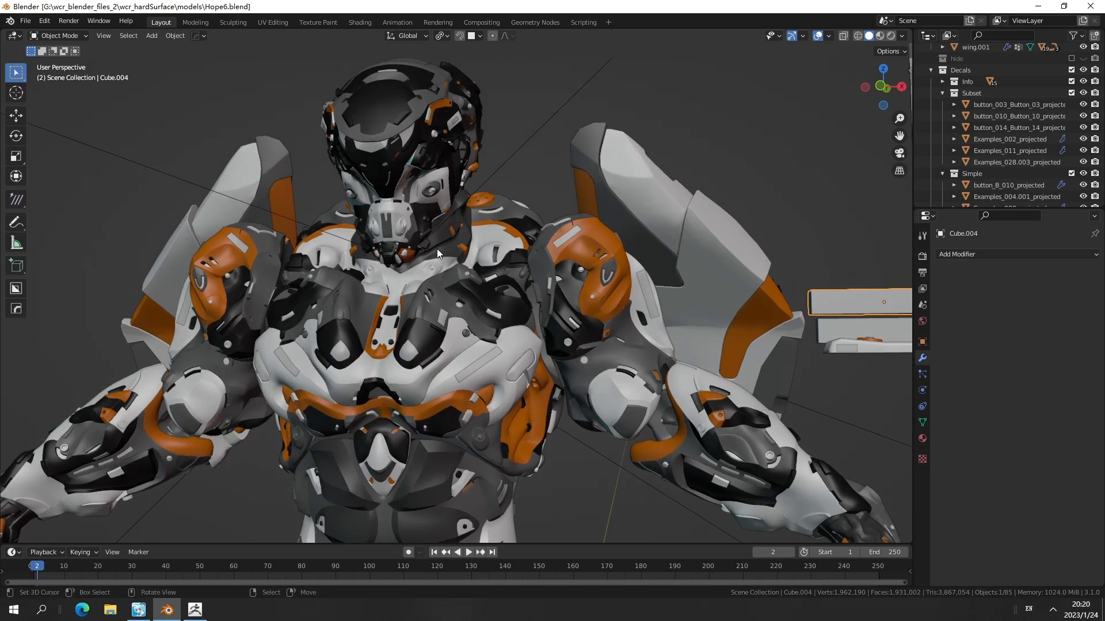
# Orbit around the robot's torso and bring up the shading pie menu (Z)
pyautogui.moveTo(438, 253); pyautogui.dragTo(528, 312)
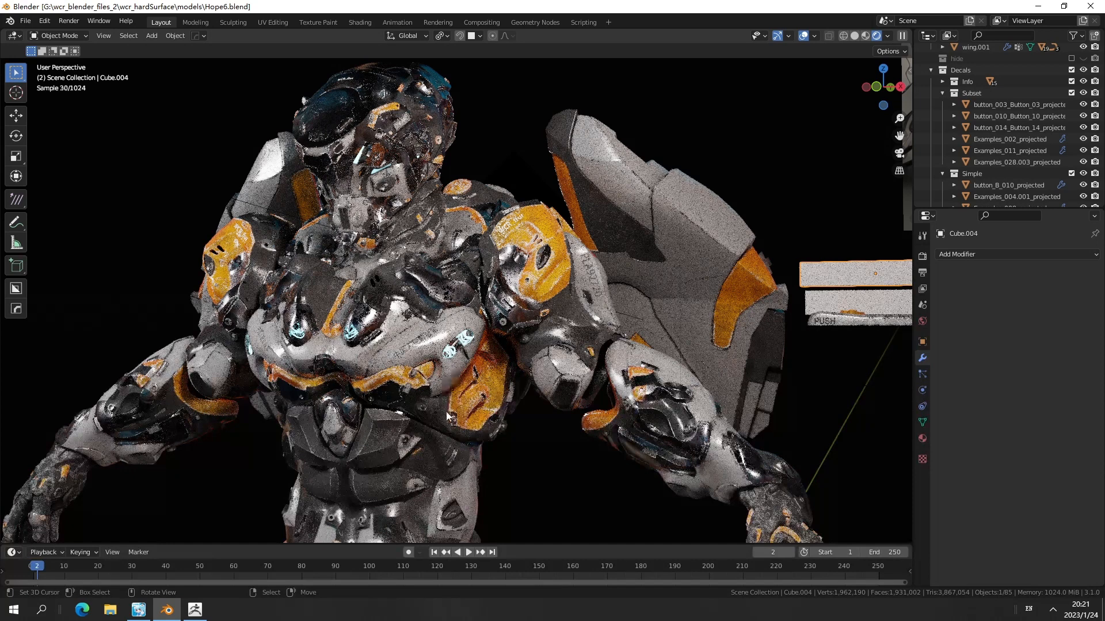
pyautogui.press('Z')
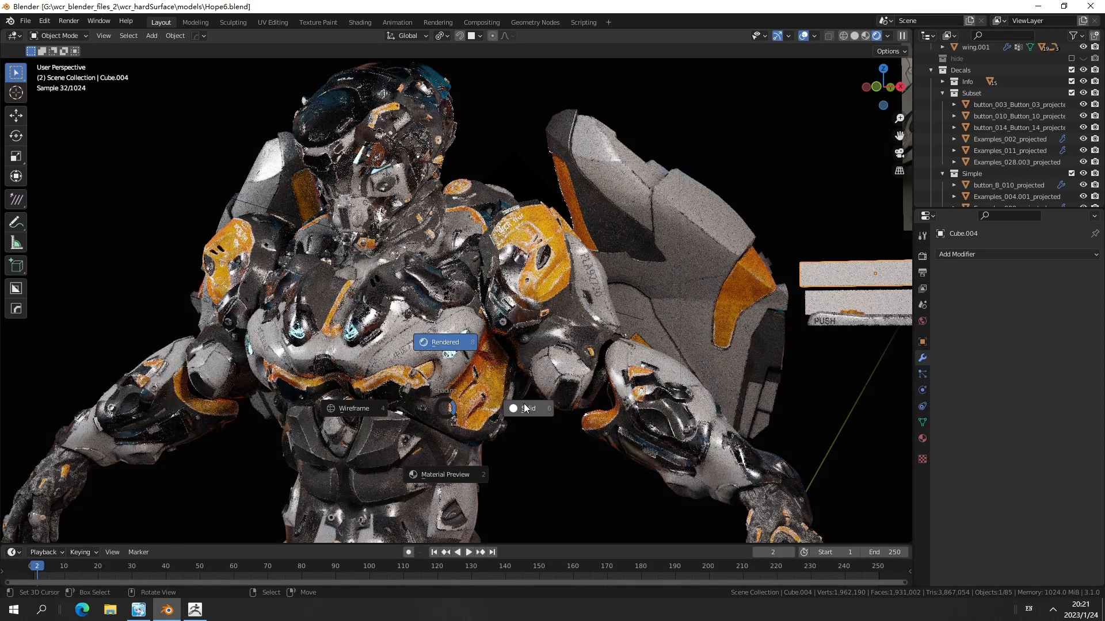
# Show the robot in Solid shading with the Wireframe overlay enabled, zoomed onto the legs
pyautogui.click(524, 409)
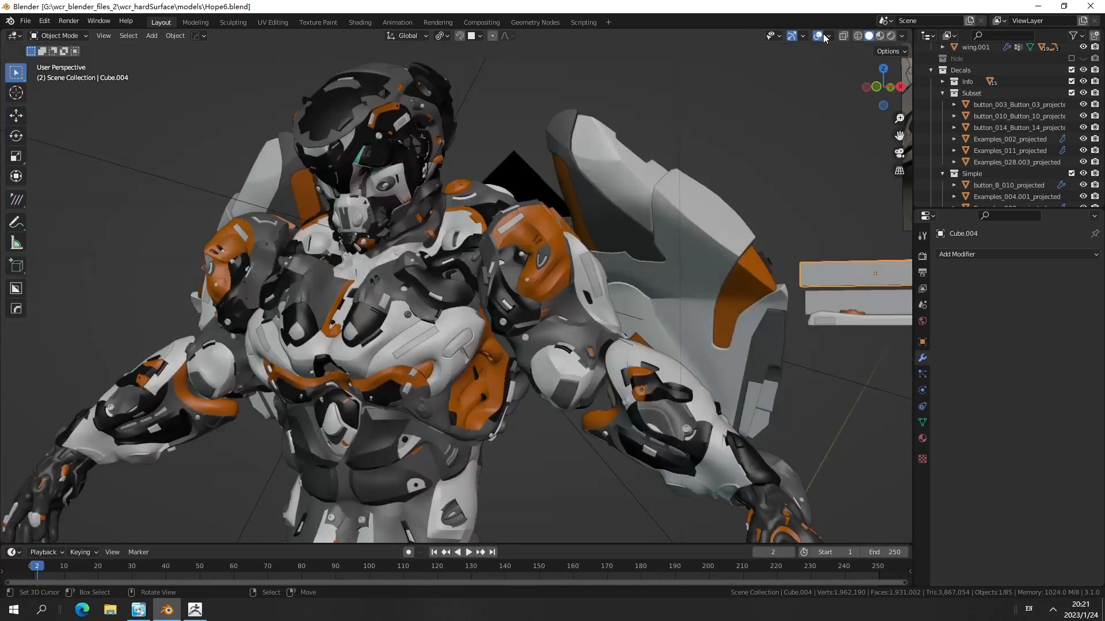
pyautogui.click(826, 36)
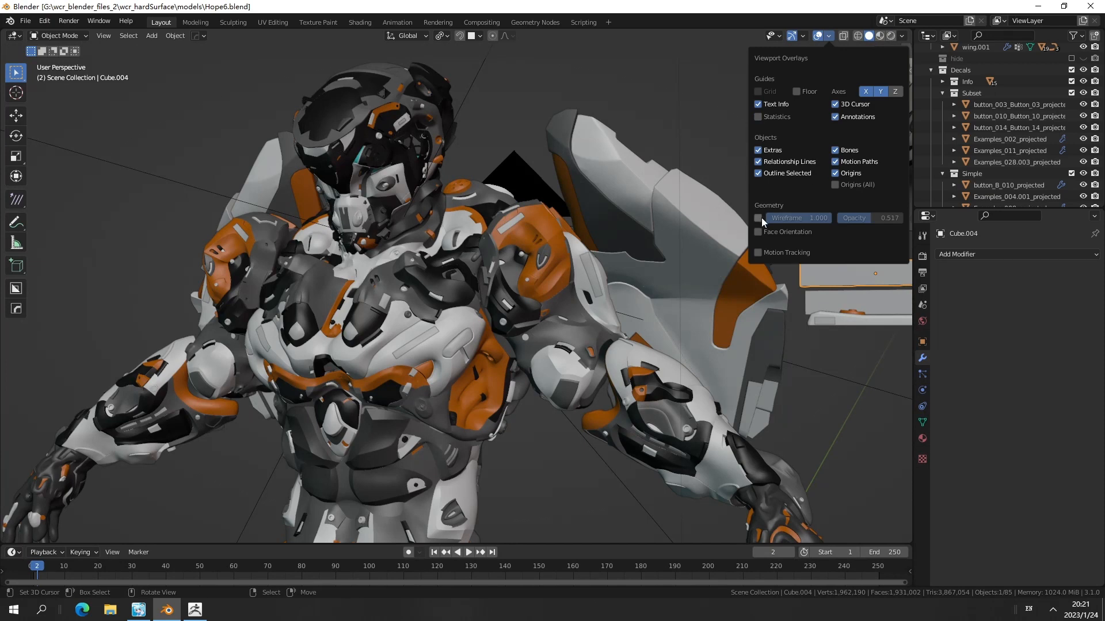
pyautogui.click(757, 218)
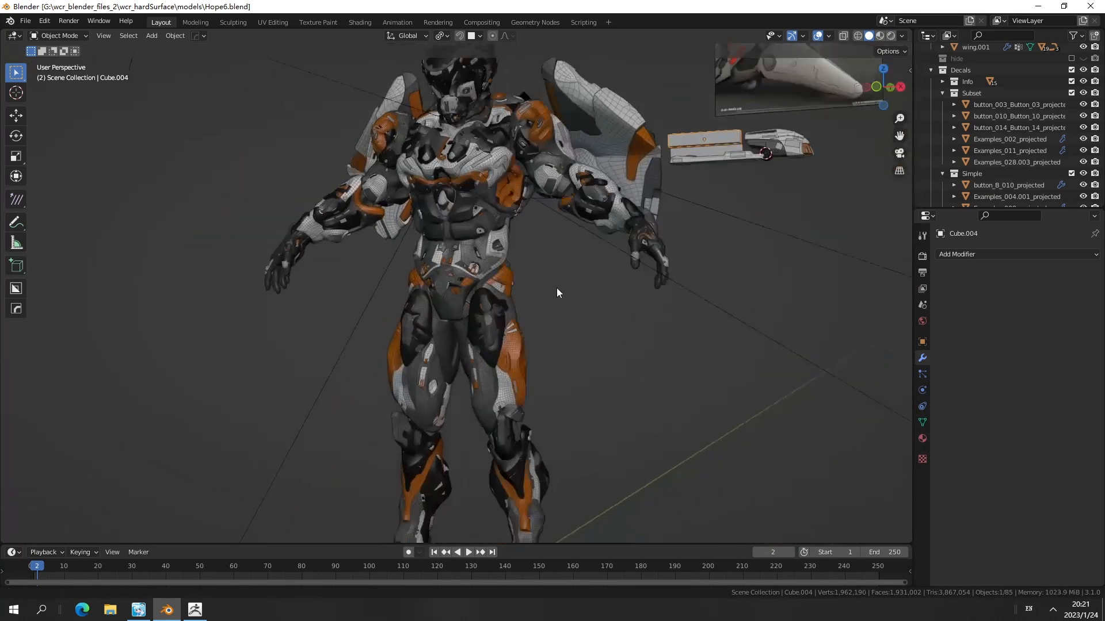
pyautogui.moveTo(557, 292); pyautogui.dragTo(515, 295)
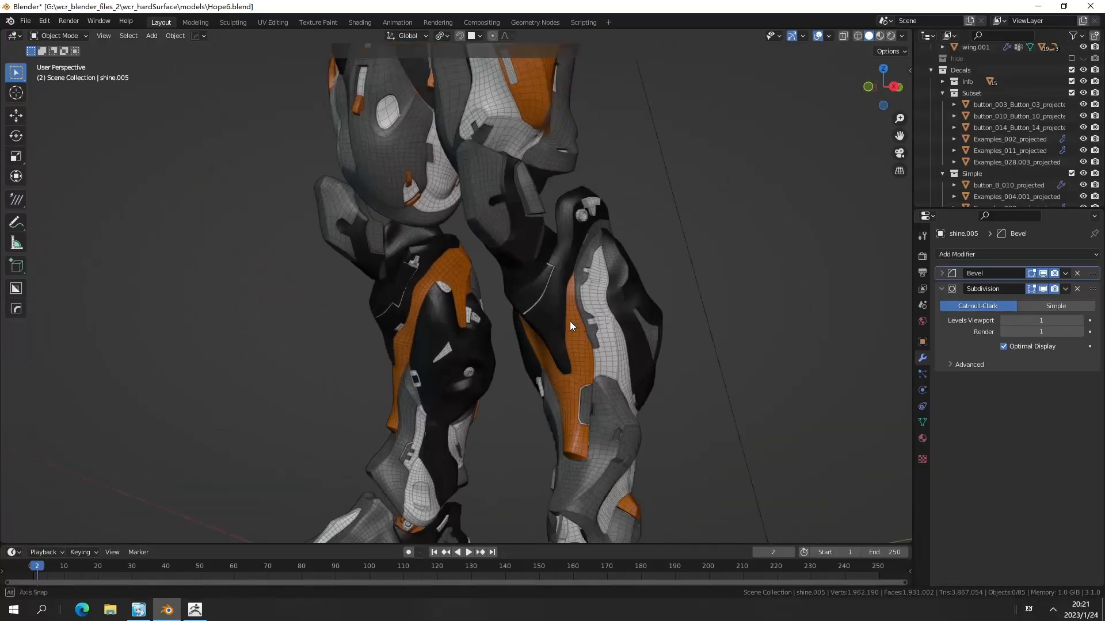
pyautogui.moveTo(571, 326); pyautogui.dragTo(633, 334)
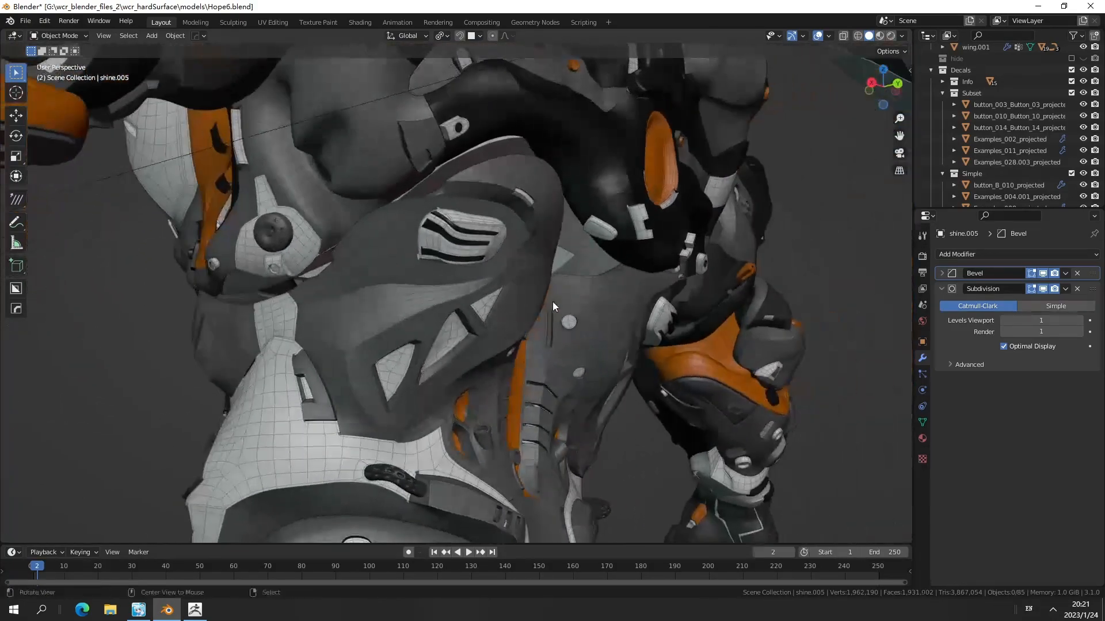
pyautogui.moveTo(553, 307); pyautogui.dragTo(458, 324)
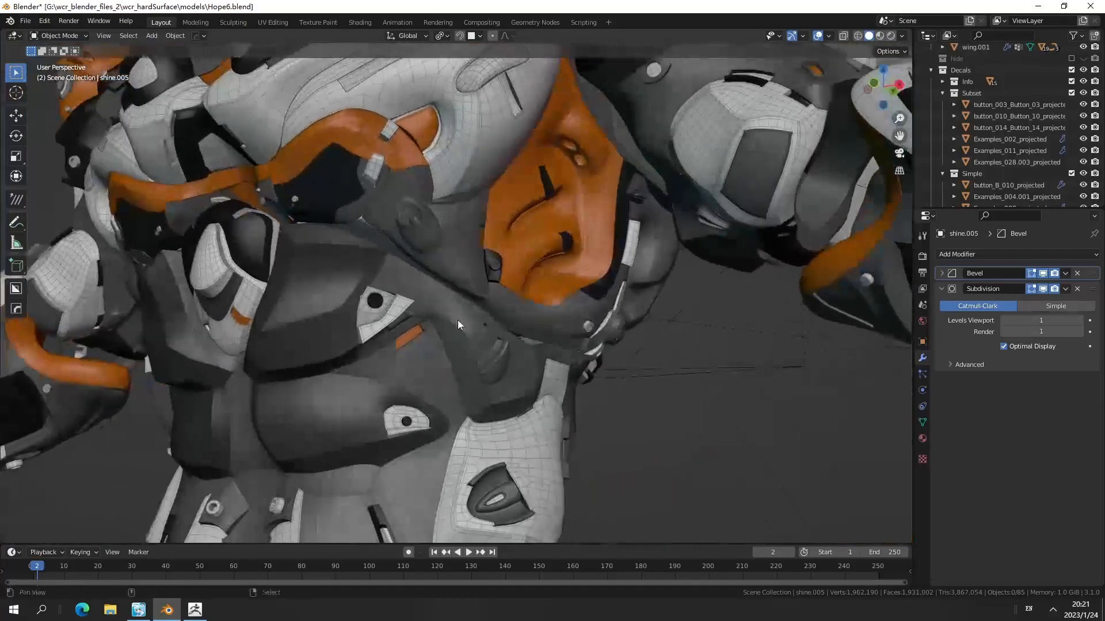
pyautogui.moveTo(457, 324); pyautogui.dragTo(528, 312)
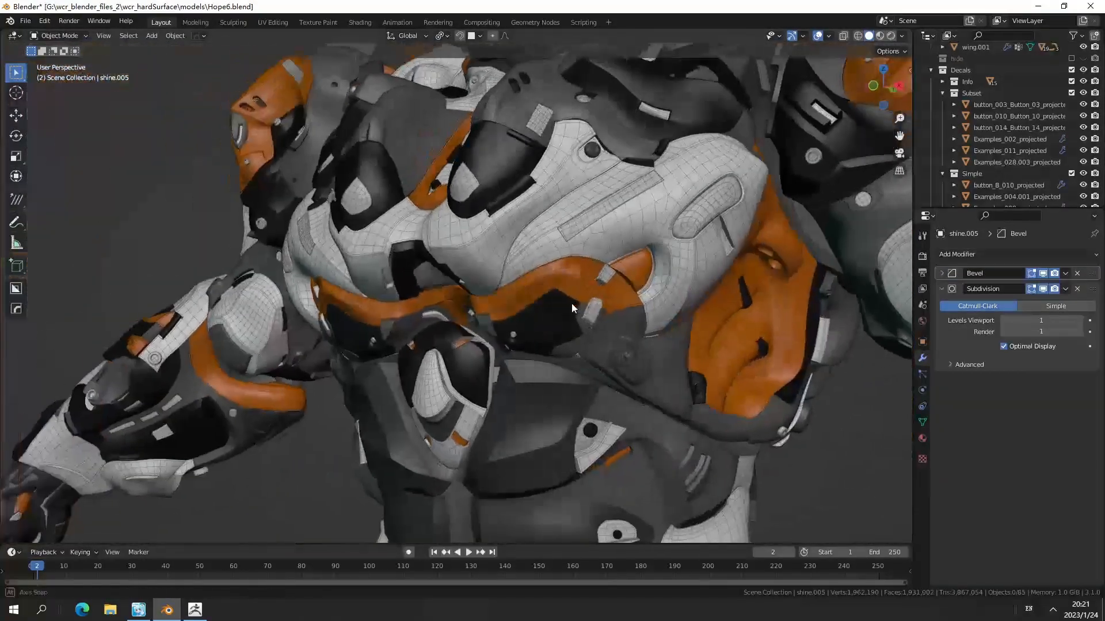
pyautogui.moveTo(571, 310); pyautogui.dragTo(510, 345)
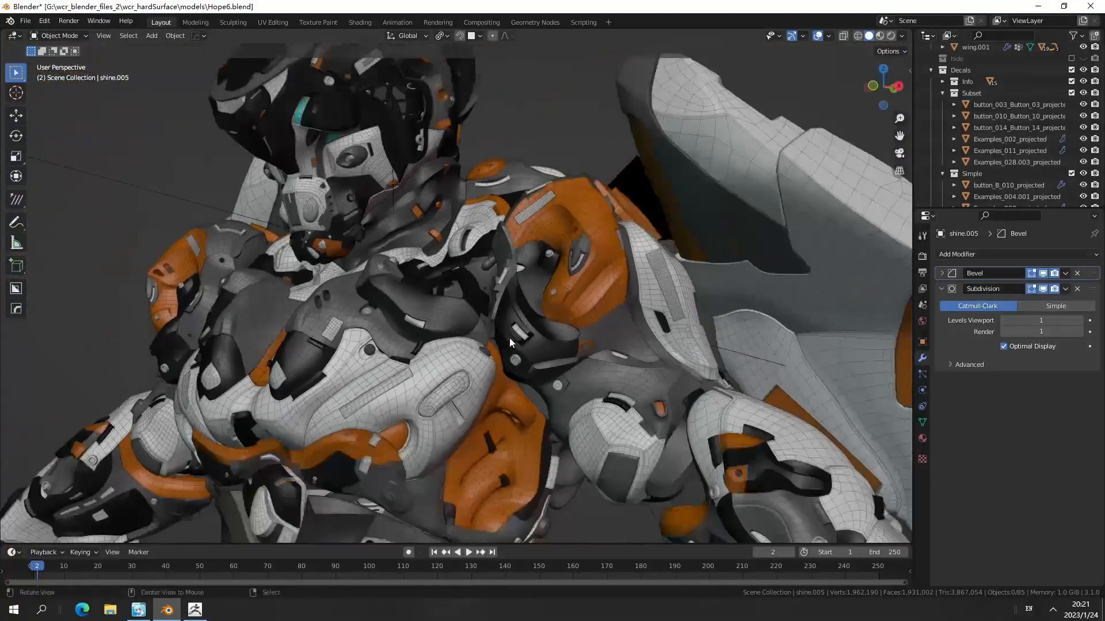
pyautogui.moveTo(510, 343); pyautogui.dragTo(550, 355)
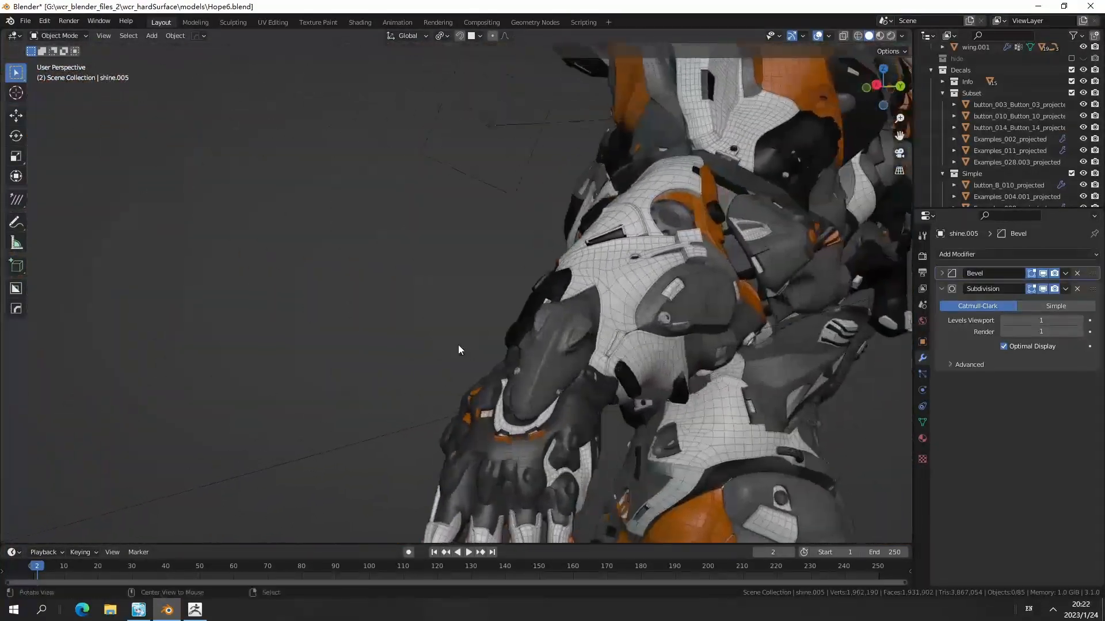
pyautogui.moveTo(458, 350); pyautogui.dragTo(540, 325)
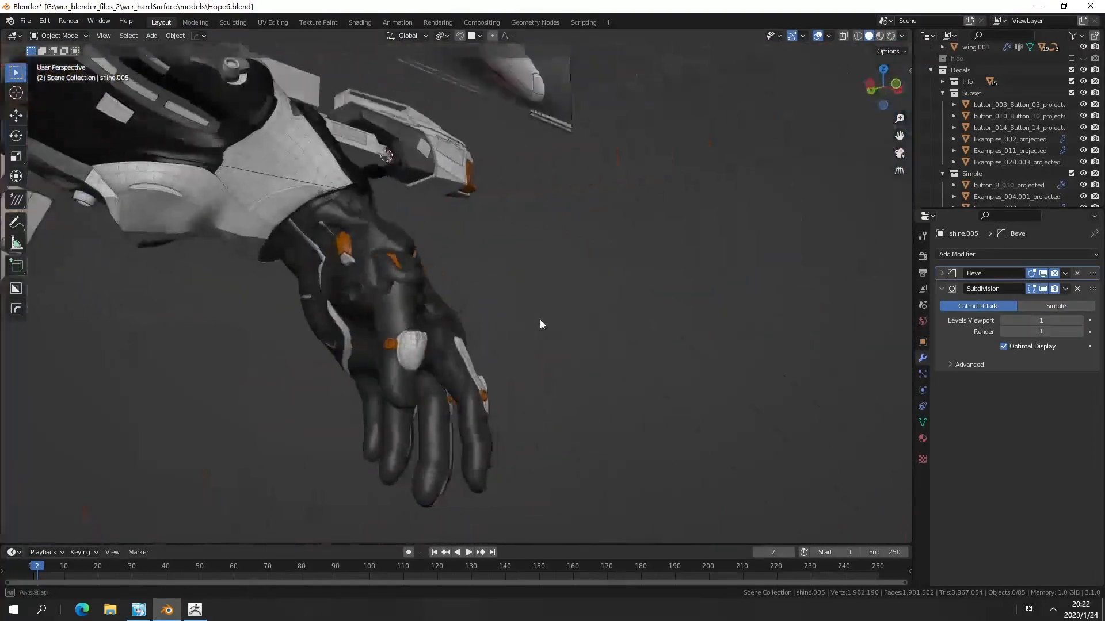
pyautogui.moveTo(541, 325); pyautogui.dragTo(548, 412)
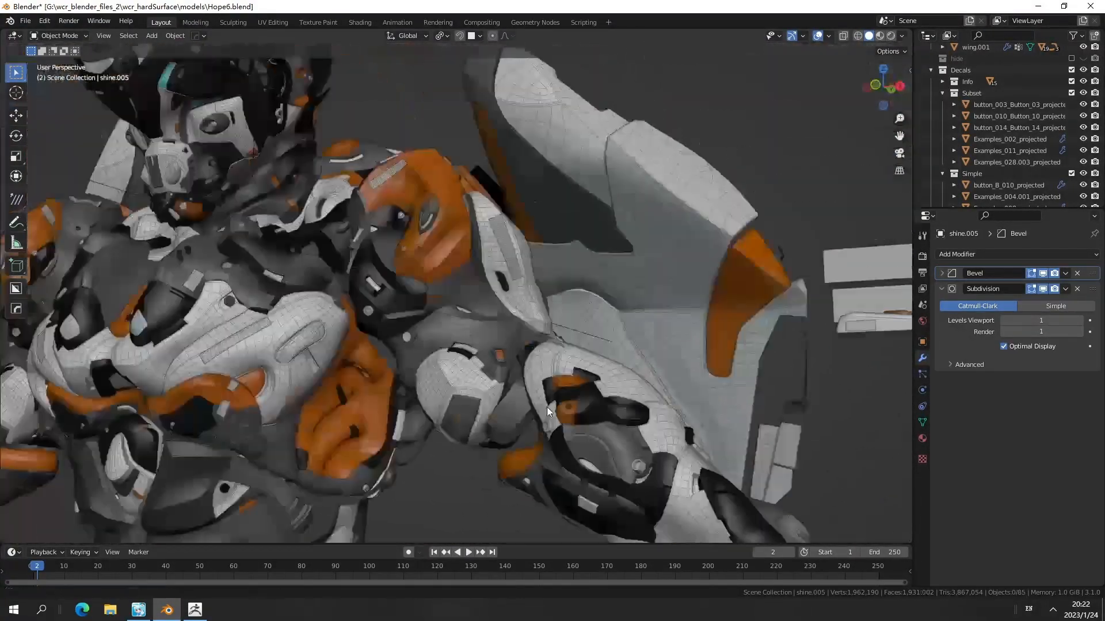
pyautogui.moveTo(550, 412); pyautogui.dragTo(491, 313)
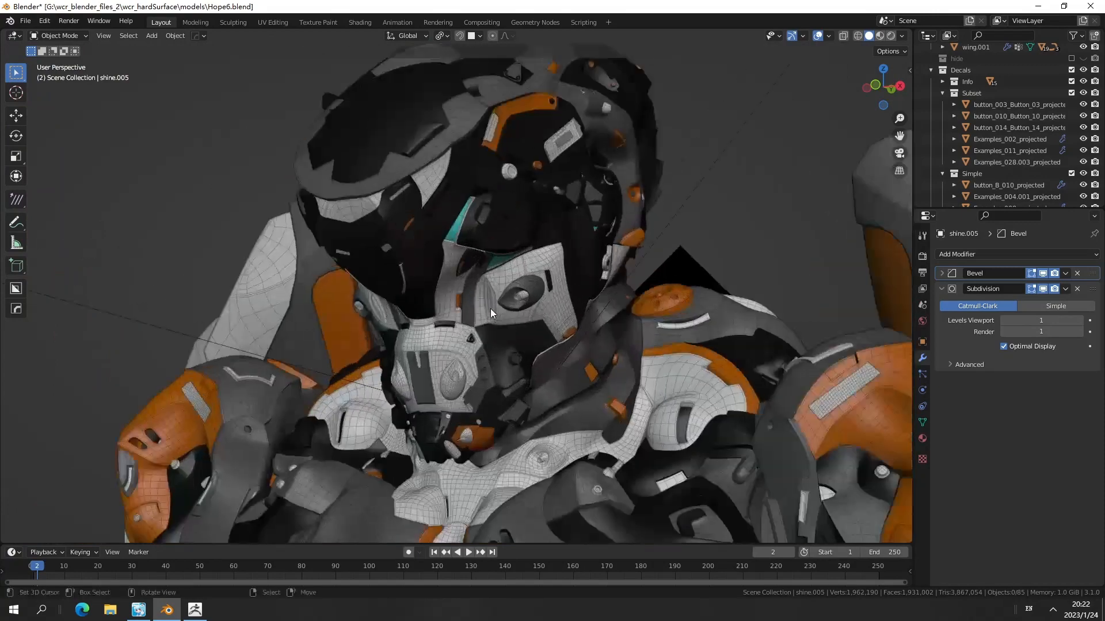
pyautogui.moveTo(491, 313); pyautogui.dragTo(454, 202)
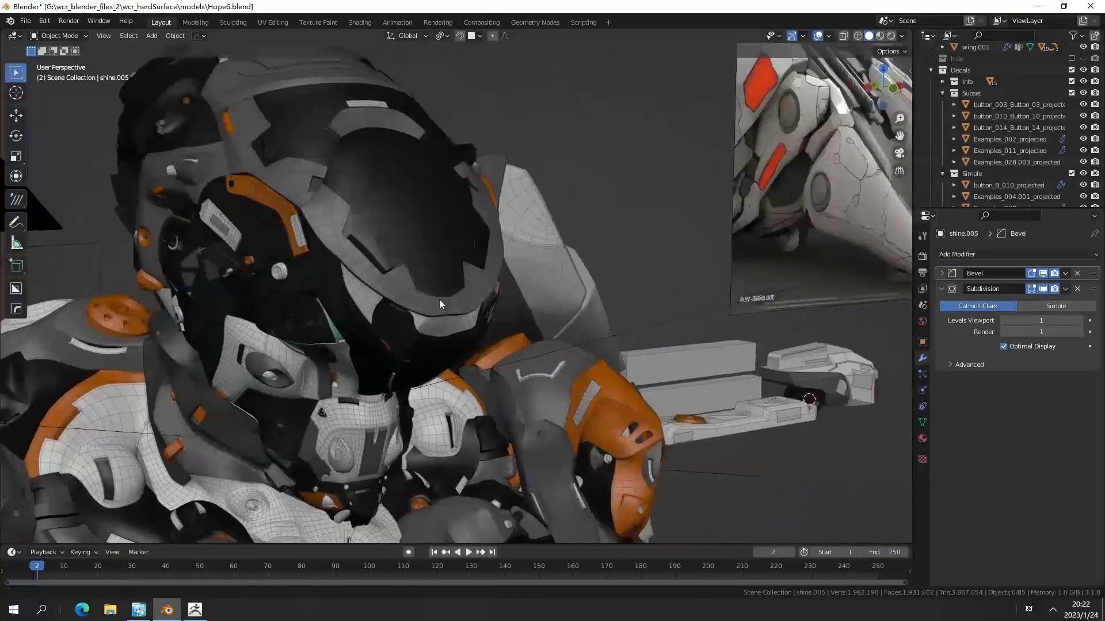
pyautogui.moveTo(439, 304); pyautogui.dragTo(551, 273)
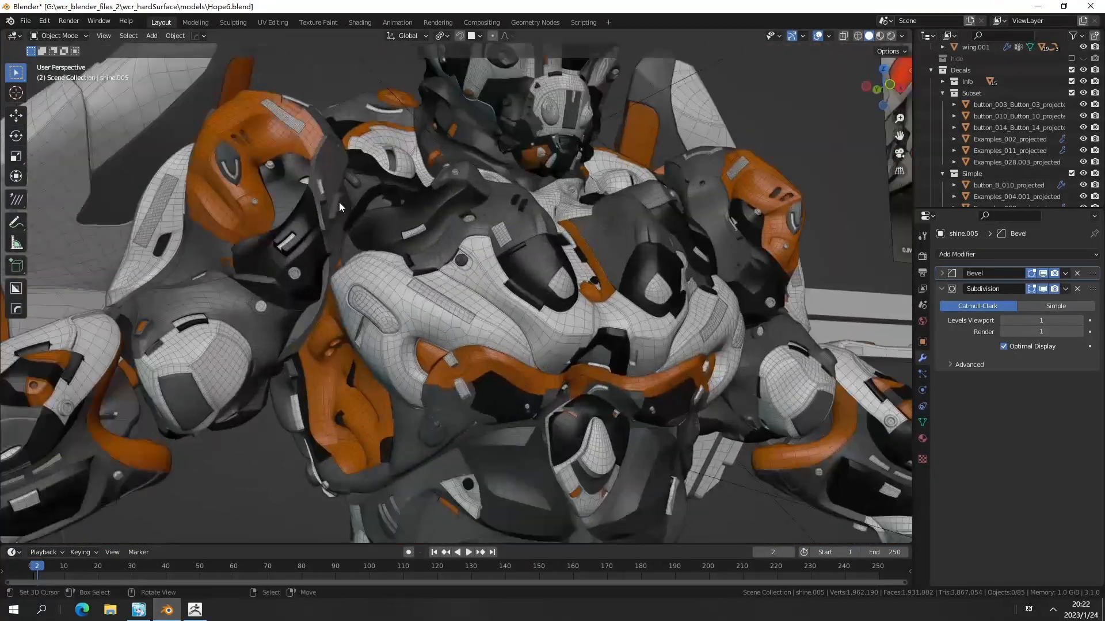
pyautogui.moveTo(339, 206); pyautogui.dragTo(397, 345)
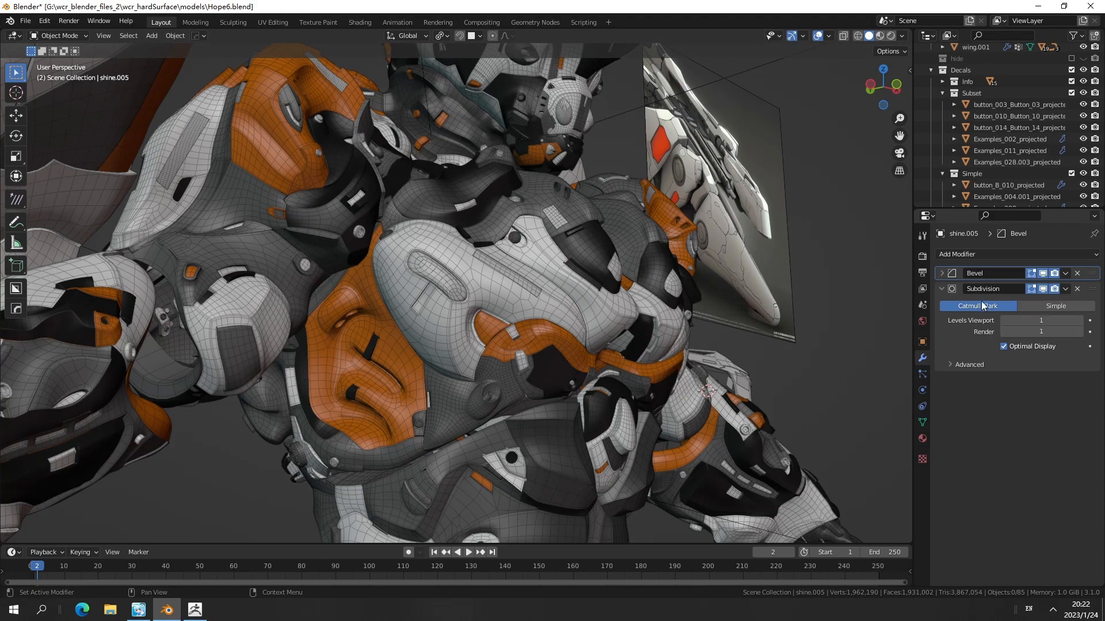
pyautogui.moveTo(1019, 300)
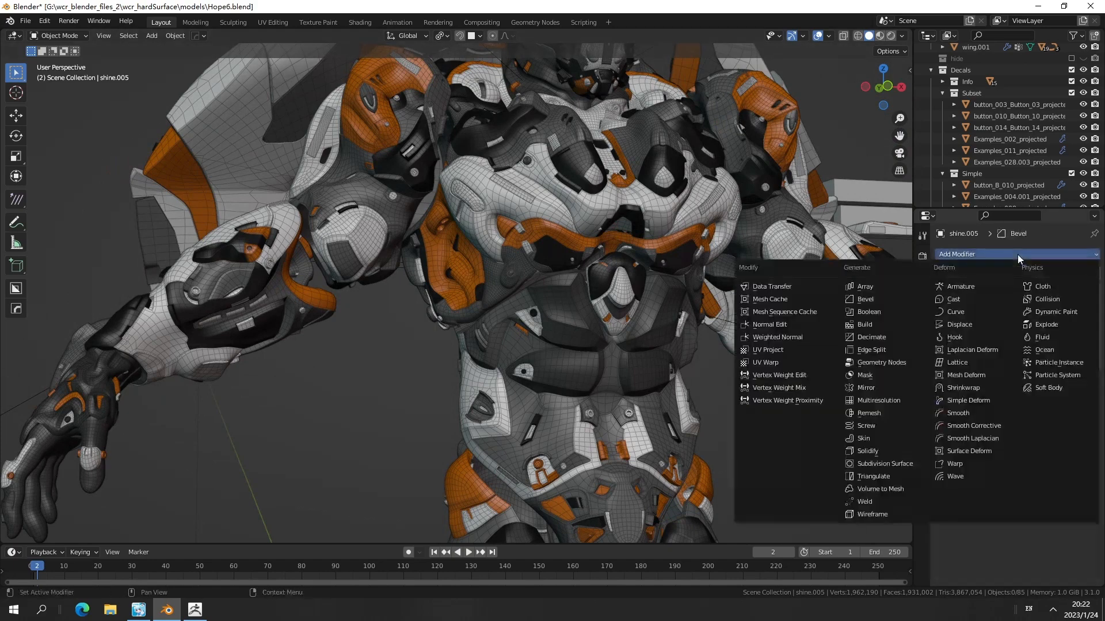
pyautogui.moveTo(768, 350)
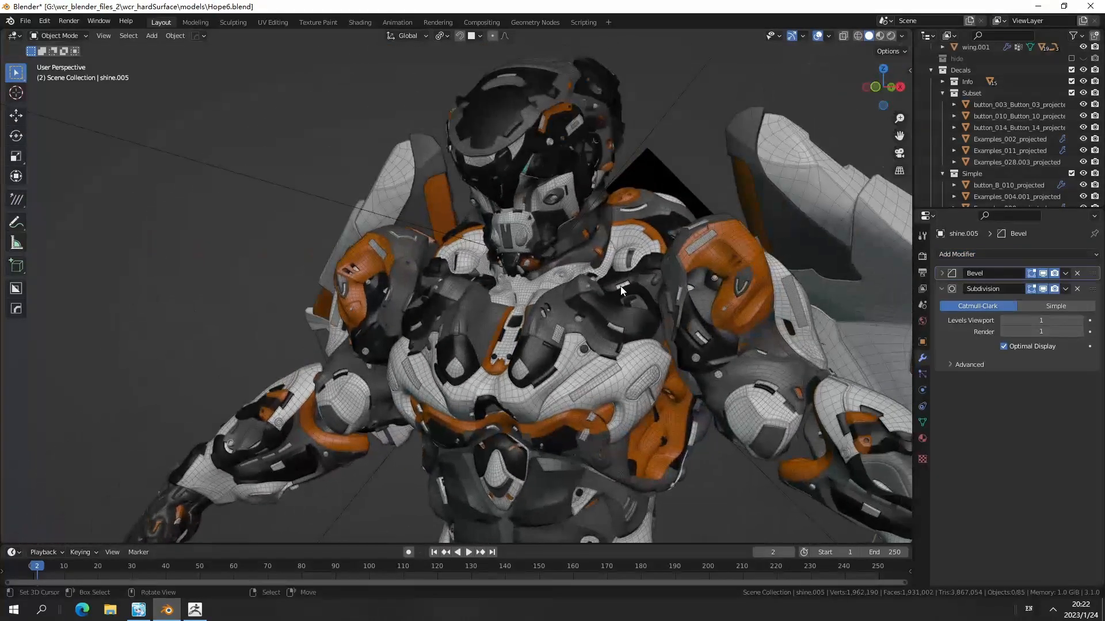
# Move in on the chest armour and select the chest piece Retopo_Extract2_1.006
pyautogui.moveTo(620, 291); pyautogui.dragTo(576, 274)
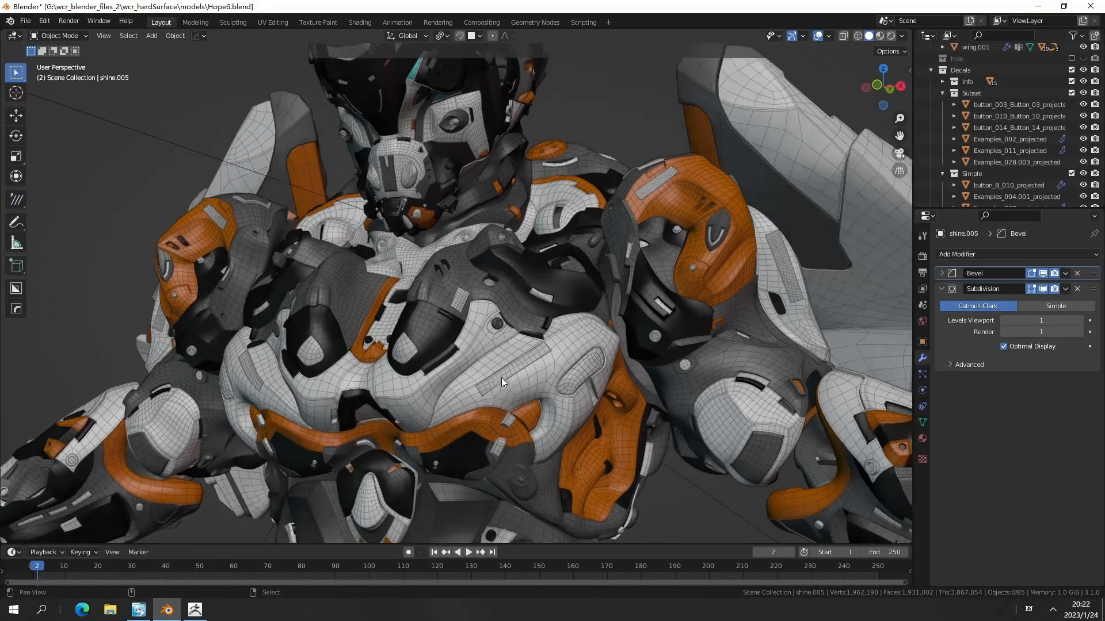
pyautogui.moveTo(504, 382); pyautogui.dragTo(654, 274)
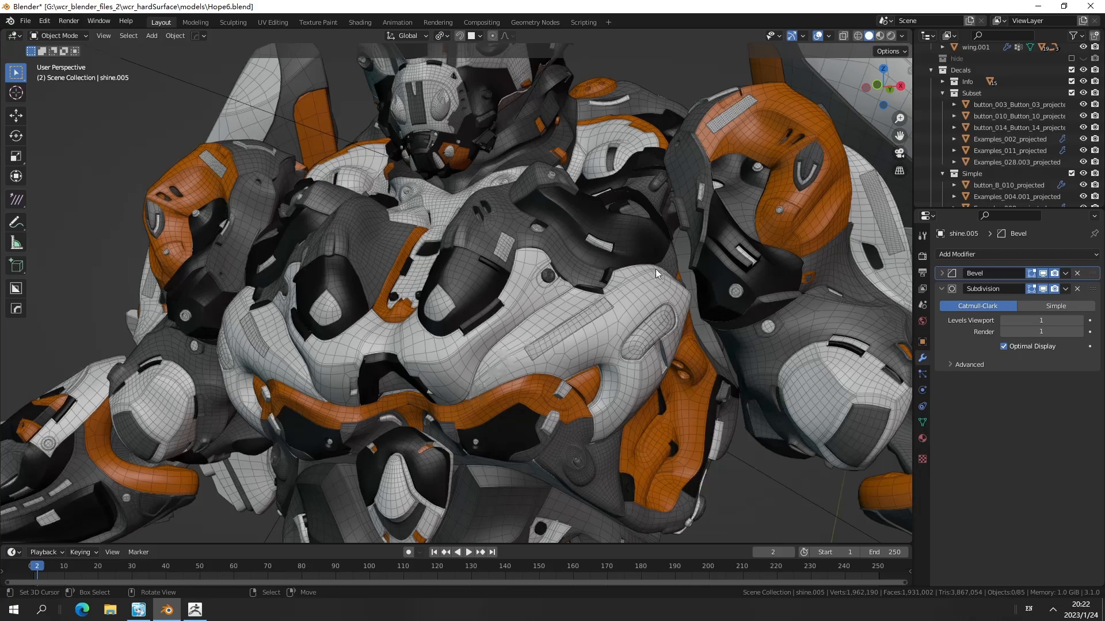
pyautogui.click(823, 36)
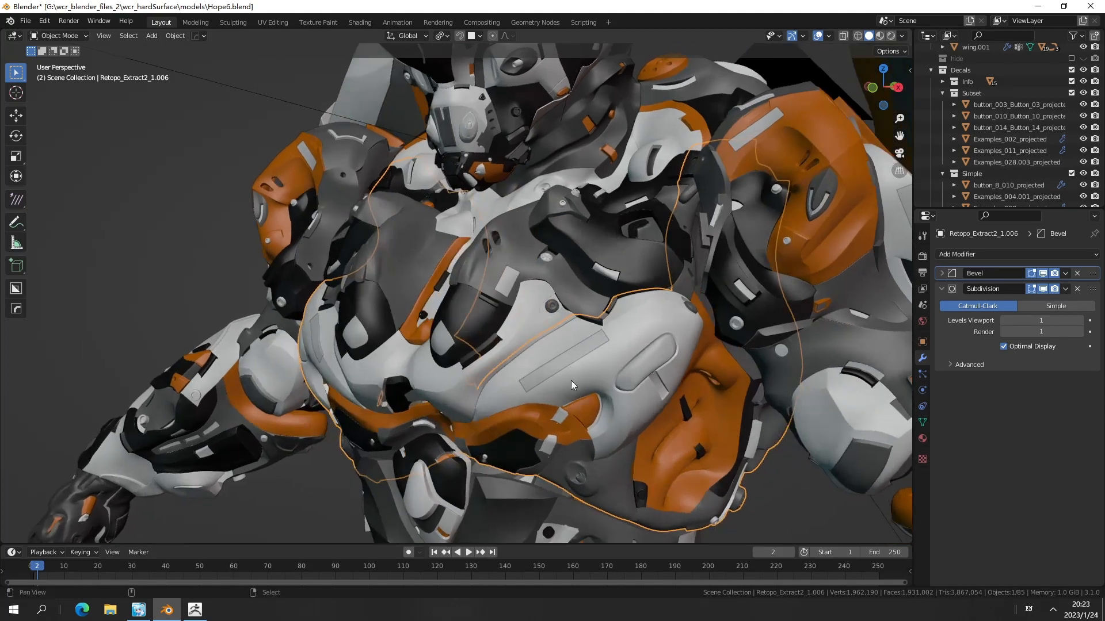
# Enter Edit Mode on the chest piece and zoom onto its mesh edges
pyautogui.moveTo(571, 385); pyautogui.dragTo(588, 322)
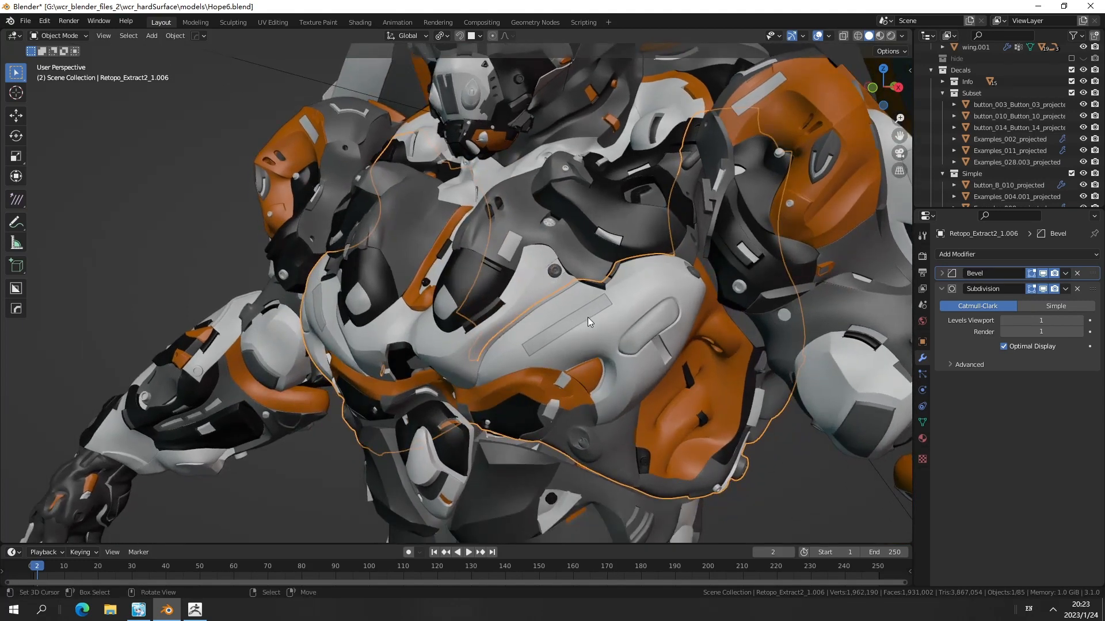
pyautogui.moveTo(616, 324)
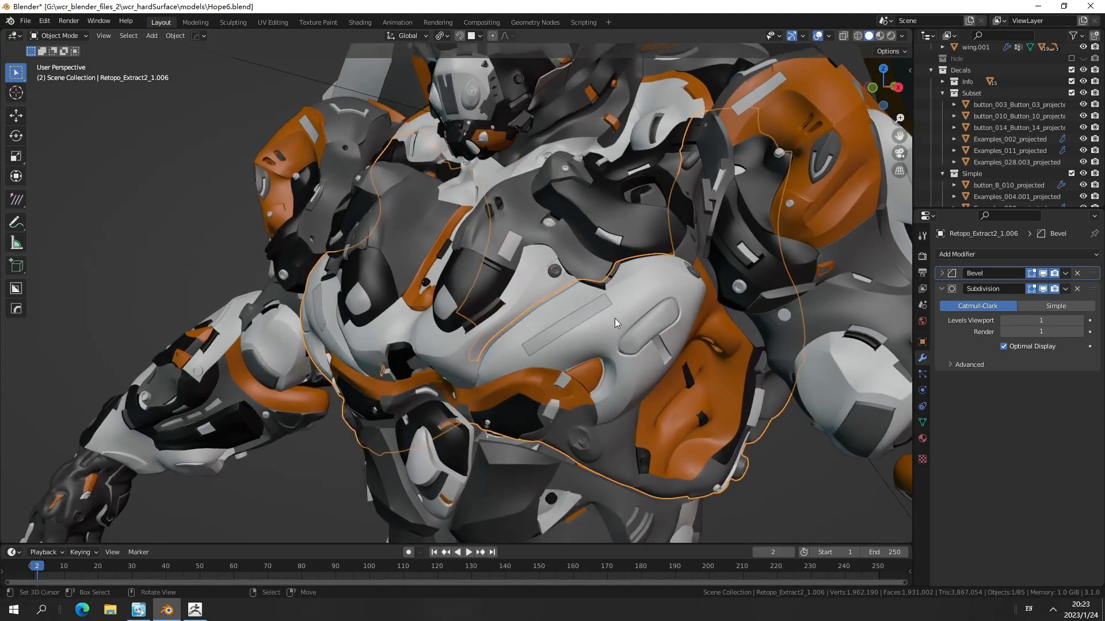
pyautogui.press('Tab')
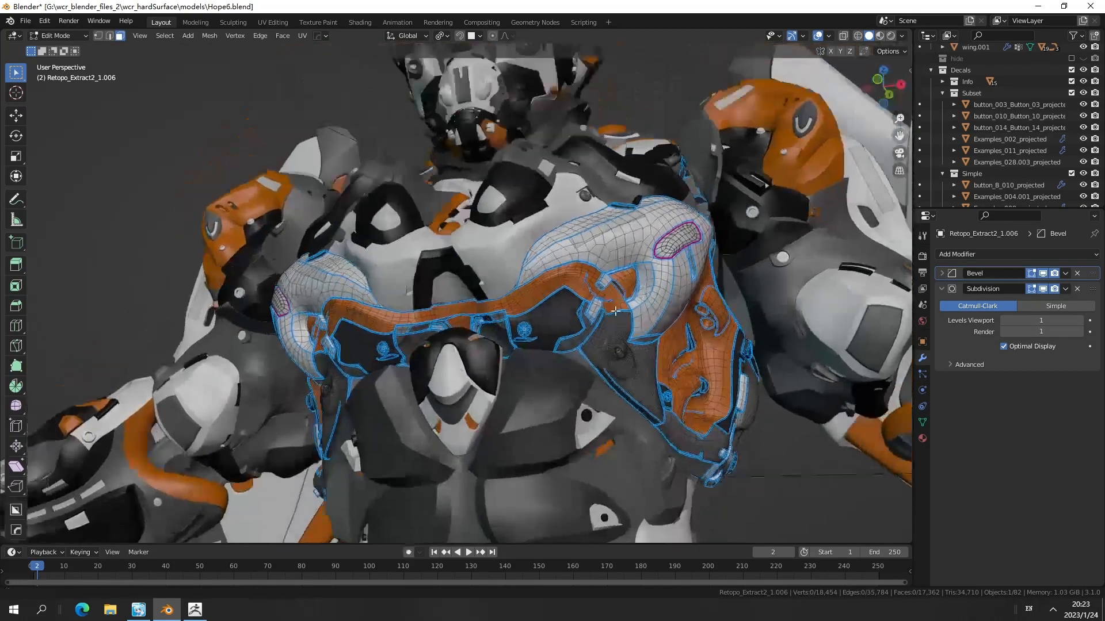
pyautogui.moveTo(617, 310); pyautogui.dragTo(505, 347)
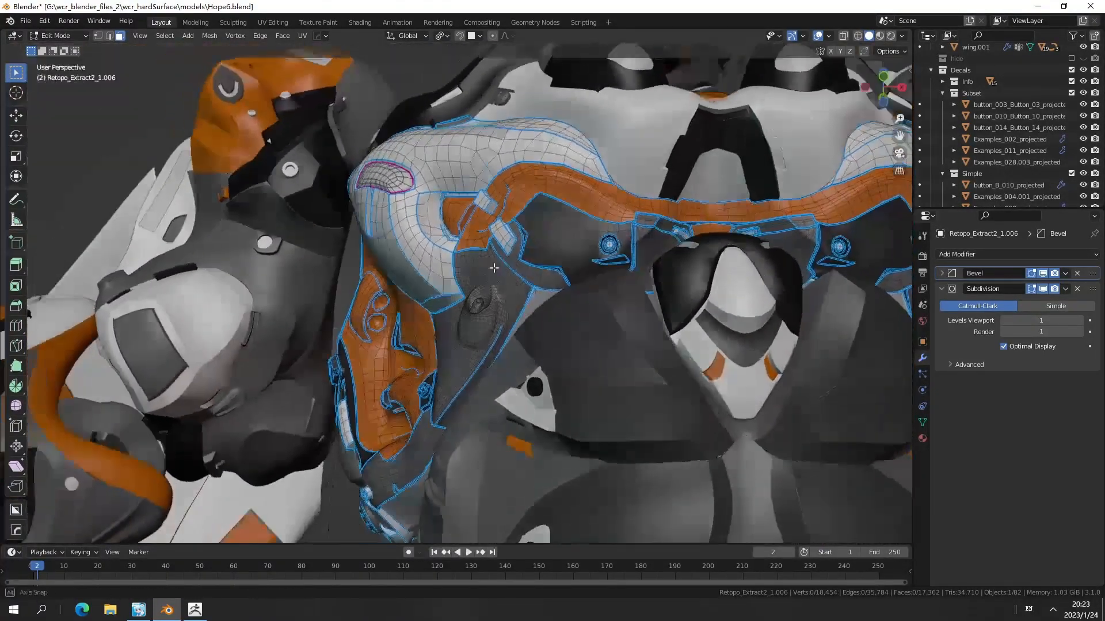
pyautogui.moveTo(494, 282); pyautogui.dragTo(471, 318)
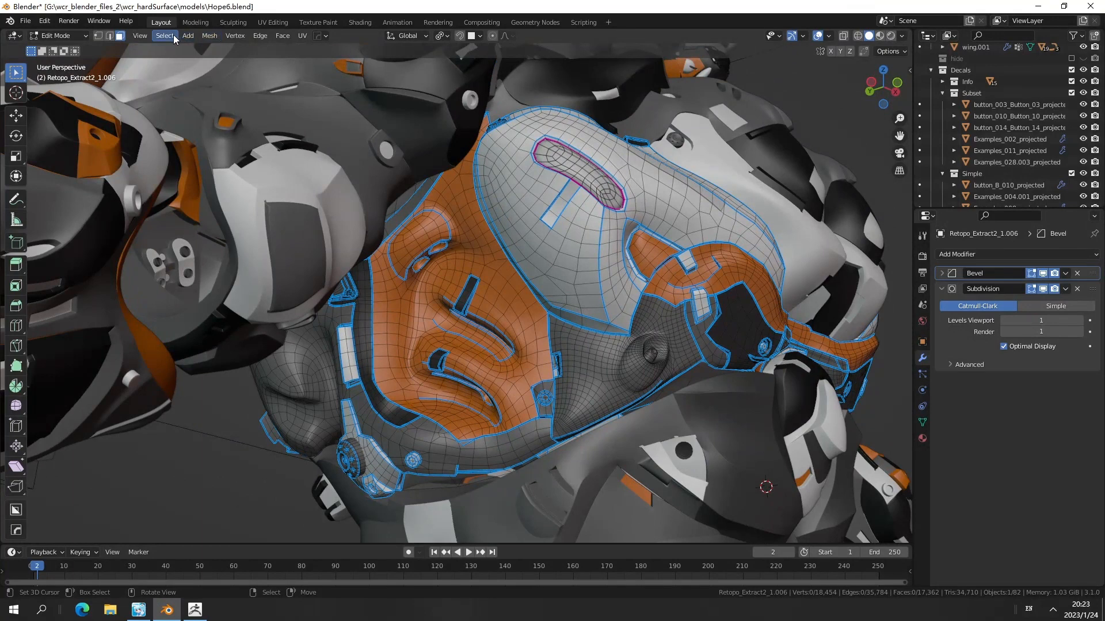
# Select Sharp Edges on the face mesh, then return to Object Mode to see it smoothed
pyautogui.click(165, 35)
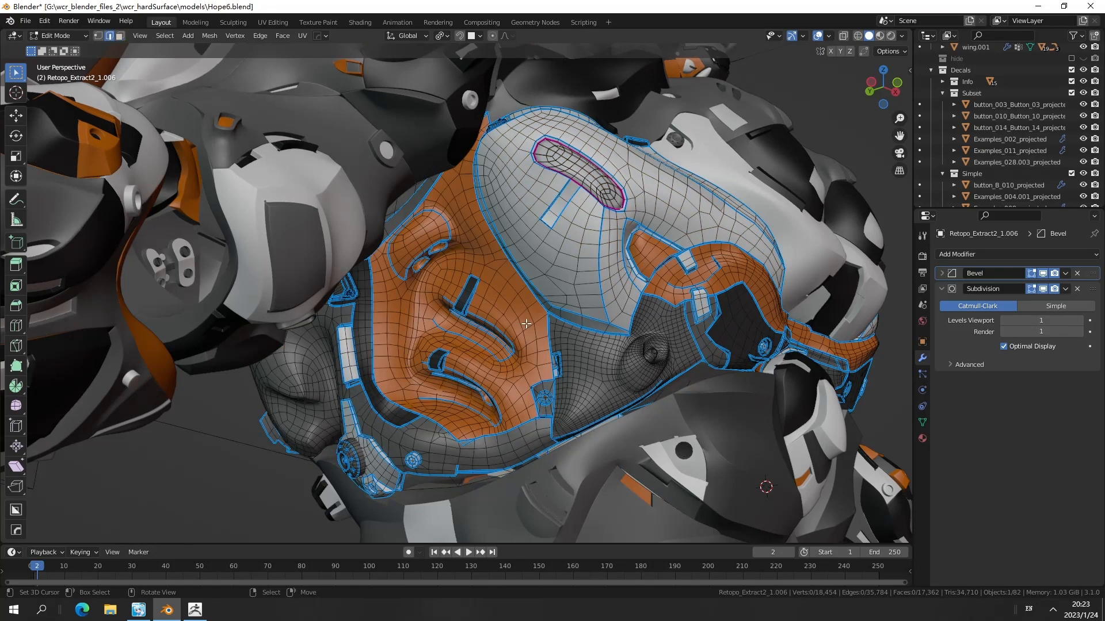
pyautogui.click(164, 34)
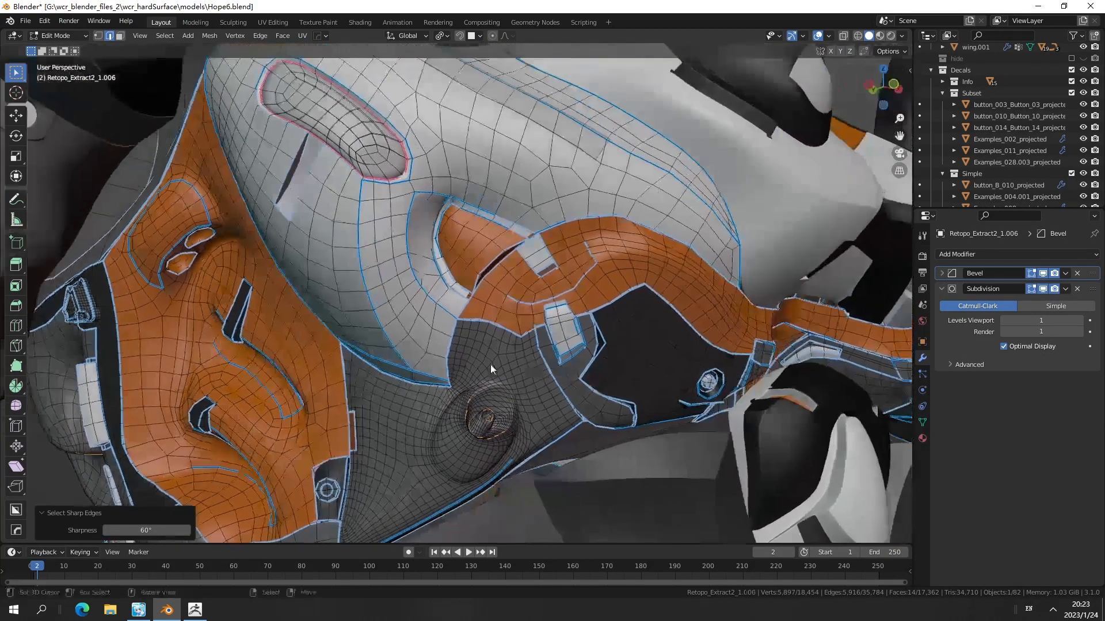
pyautogui.click(902, 36)
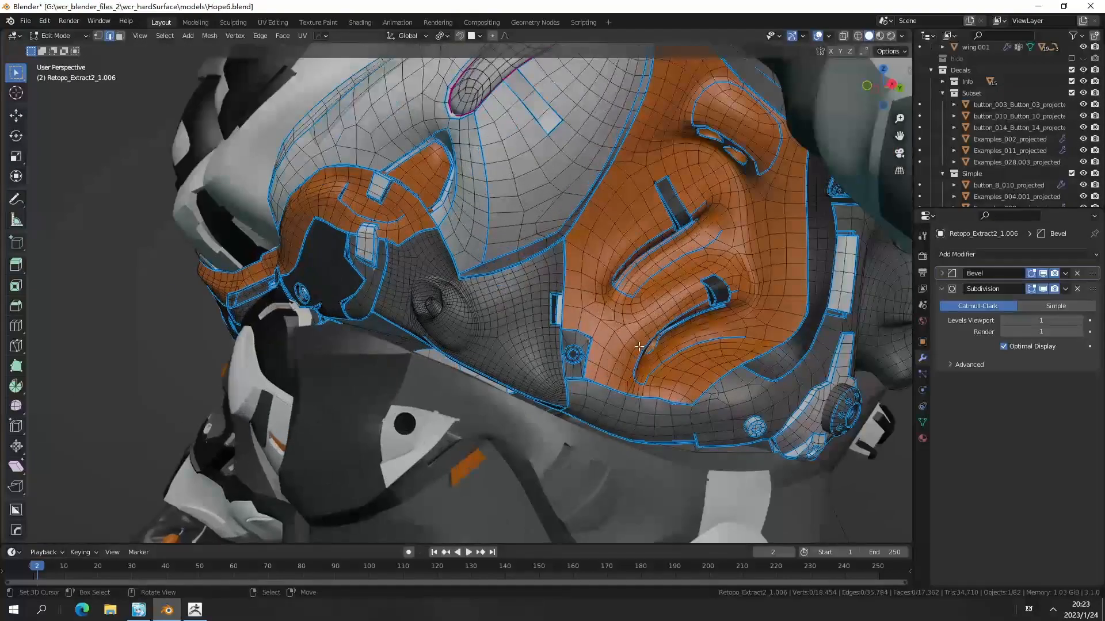
pyautogui.press('Tab')
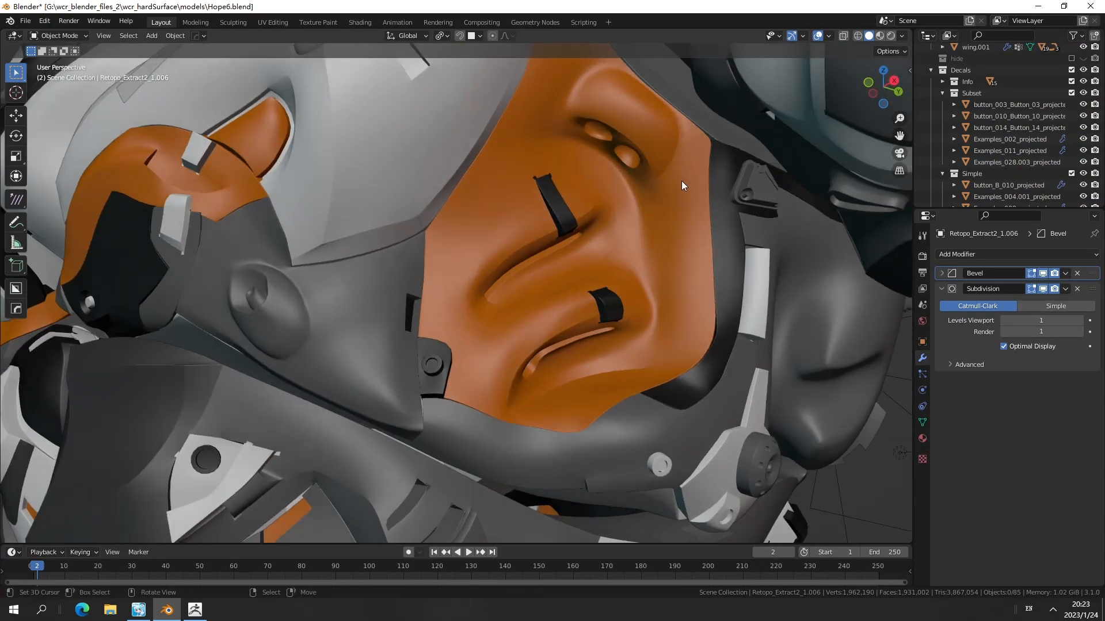
# Orbit over to the chest and enter Edit Mode on Retopo_Extract2_1.012
pyautogui.moveTo(681, 185); pyautogui.dragTo(636, 367)
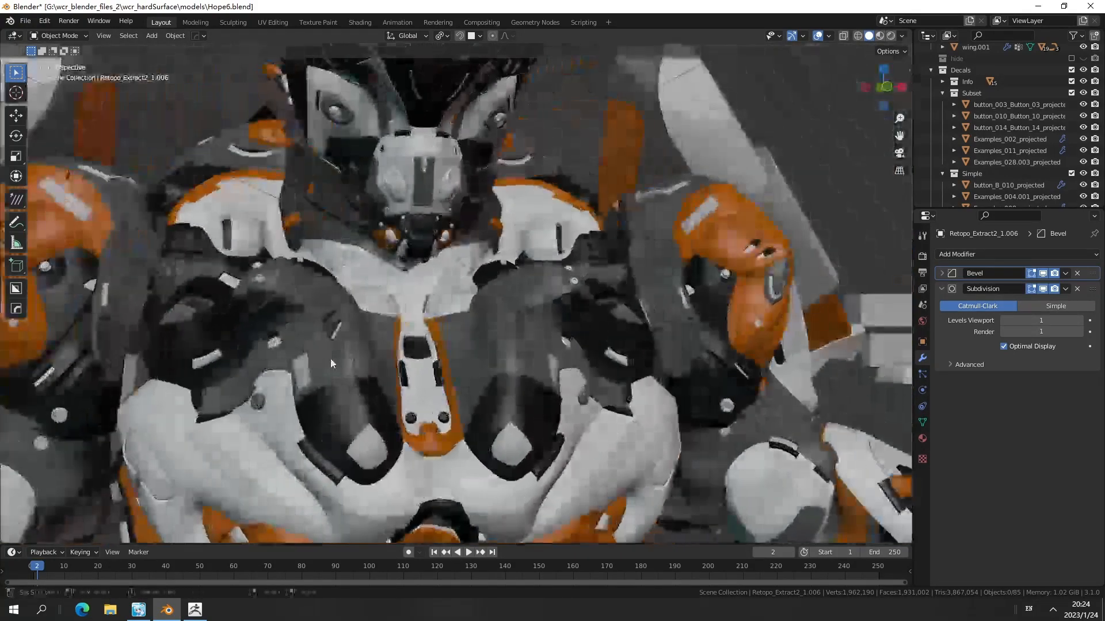
pyautogui.press('Tab')
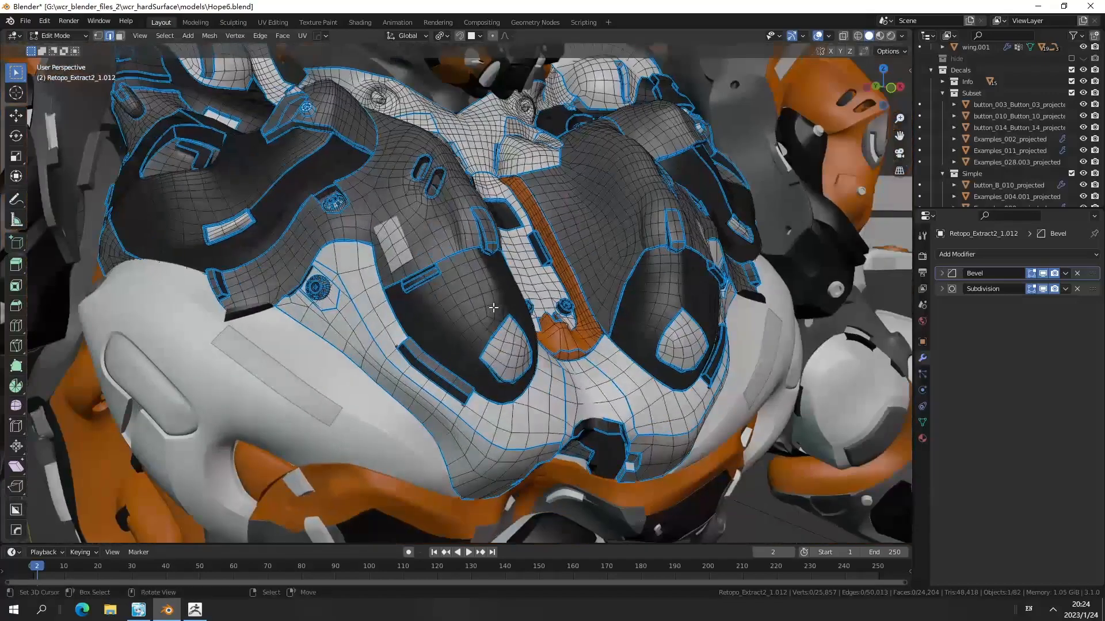
# Inspect the chest quad flow from centre, collar, left and lower plates, then return to Object Mode
pyautogui.moveTo(494, 309); pyautogui.dragTo(492, 288)
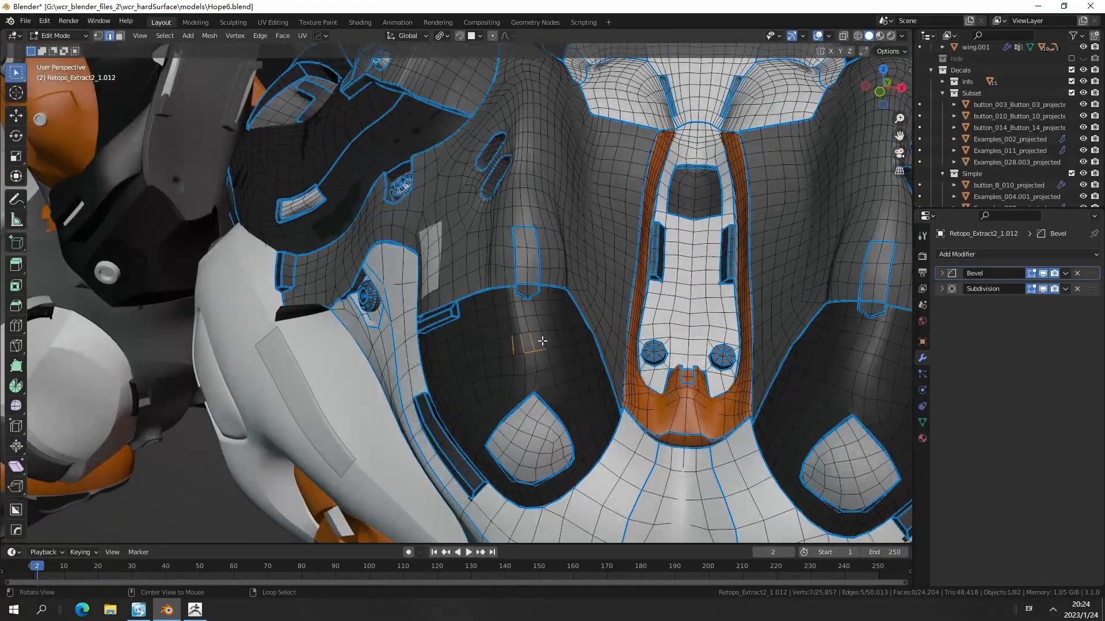
pyautogui.moveTo(541, 342); pyautogui.dragTo(537, 356)
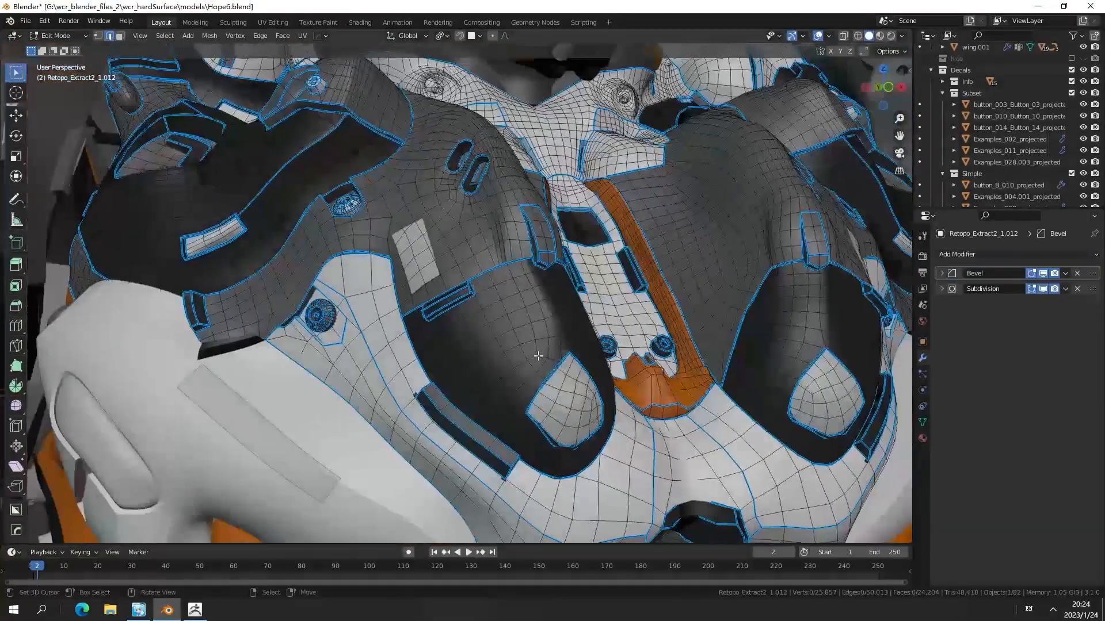
pyautogui.moveTo(537, 356); pyautogui.dragTo(549, 315)
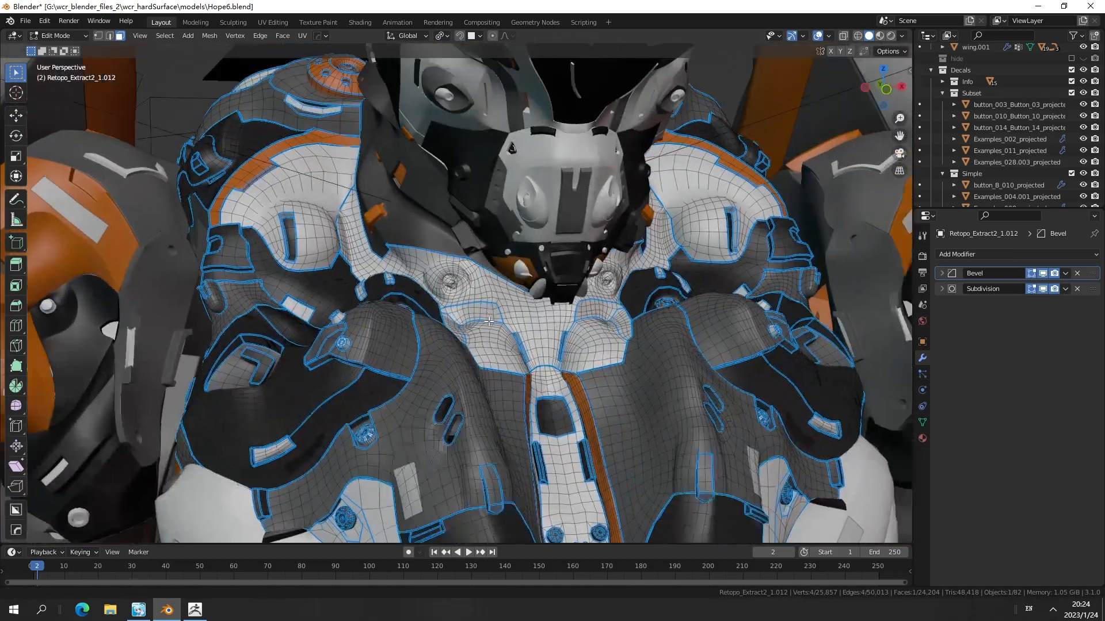
pyautogui.moveTo(488, 321); pyautogui.dragTo(578, 321)
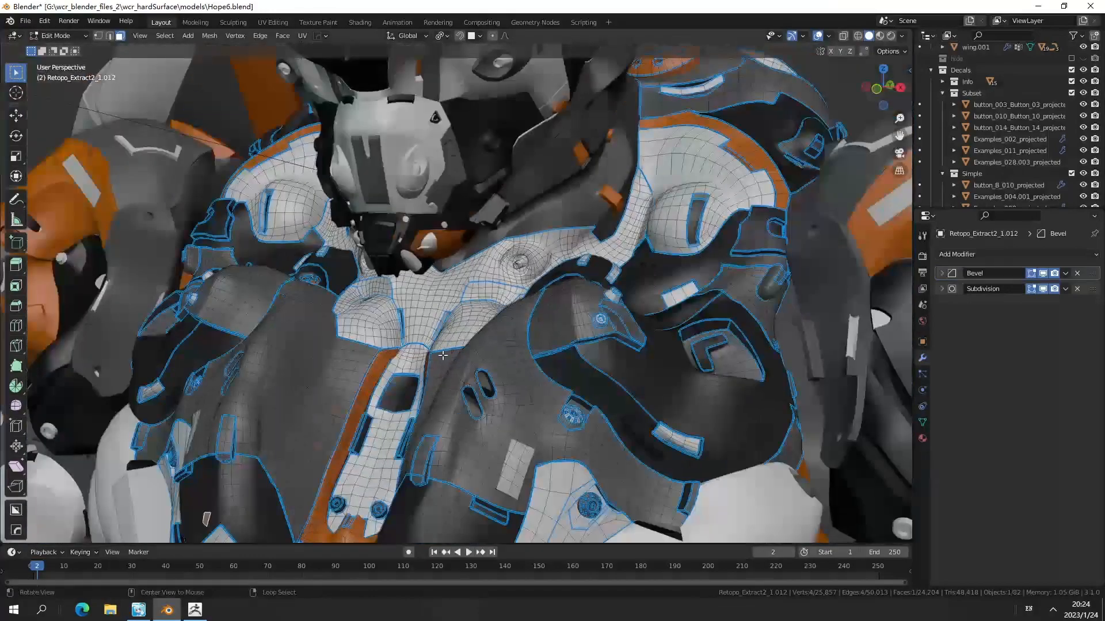
pyautogui.moveTo(442, 355); pyautogui.dragTo(501, 314)
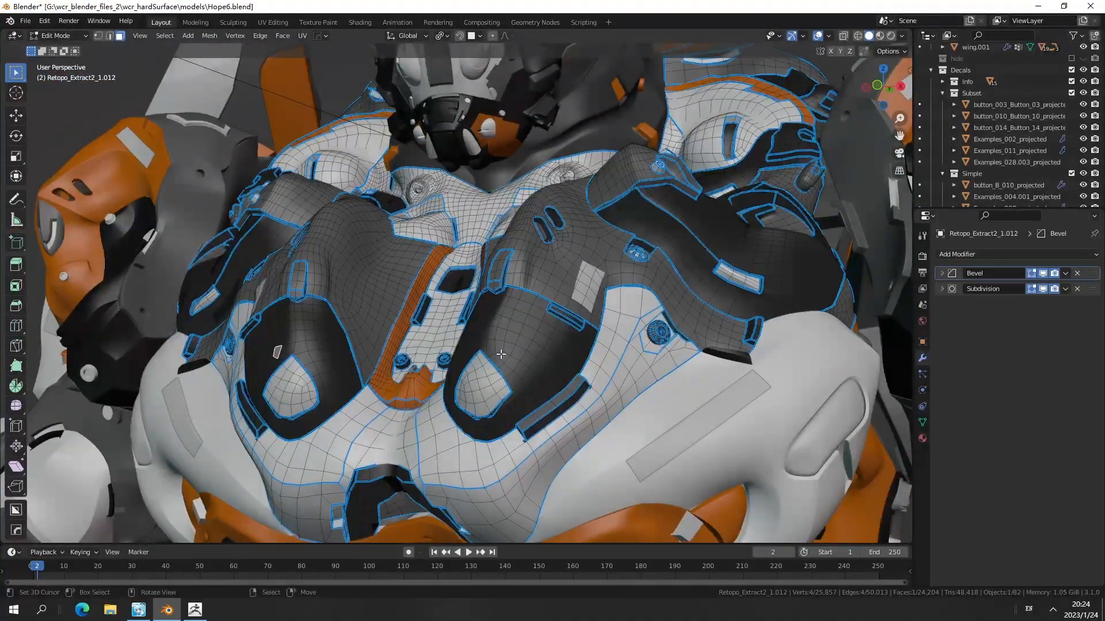
pyautogui.press('Tab')
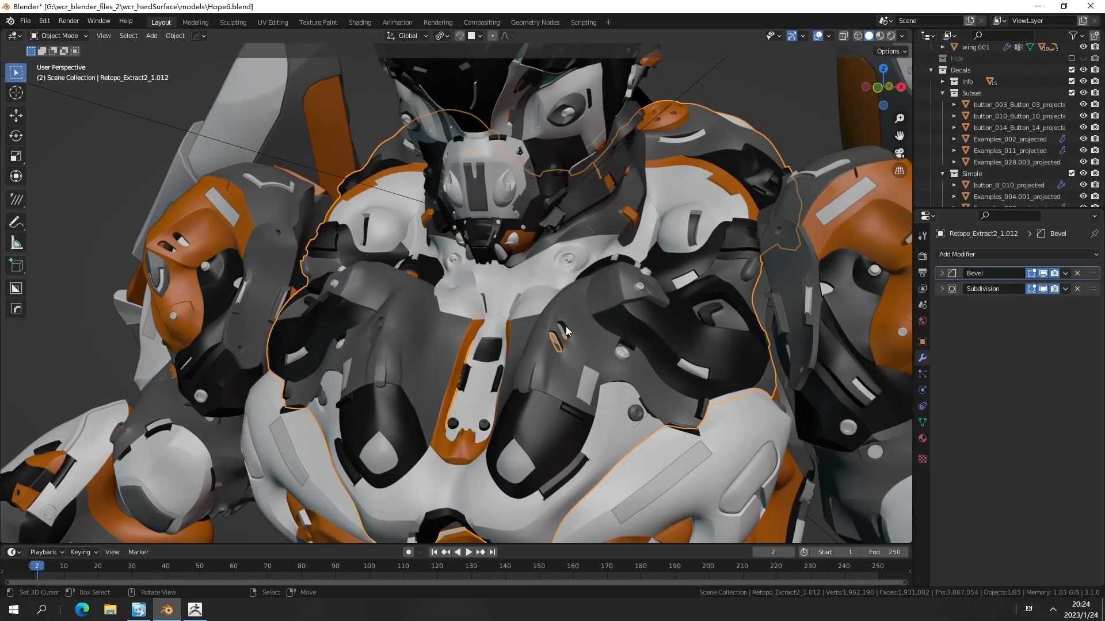
# Frame the whole robot from the front and show the Quad Remesher sidebar (N)
pyautogui.moveTo(564, 332); pyautogui.dragTo(546, 372)
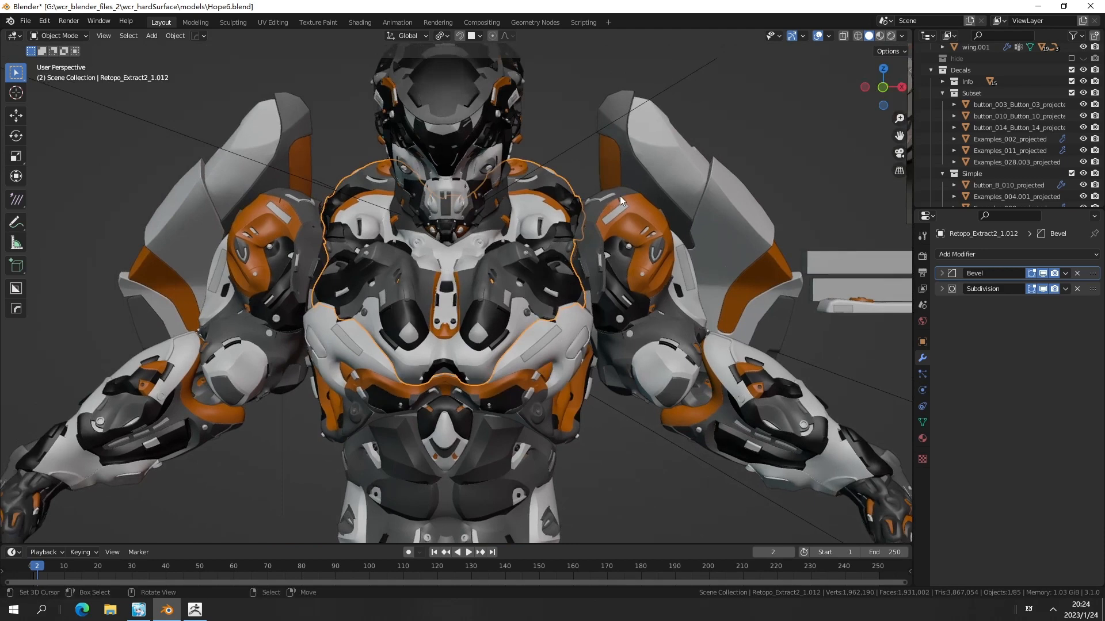
pyautogui.moveTo(620, 200); pyautogui.dragTo(589, 302)
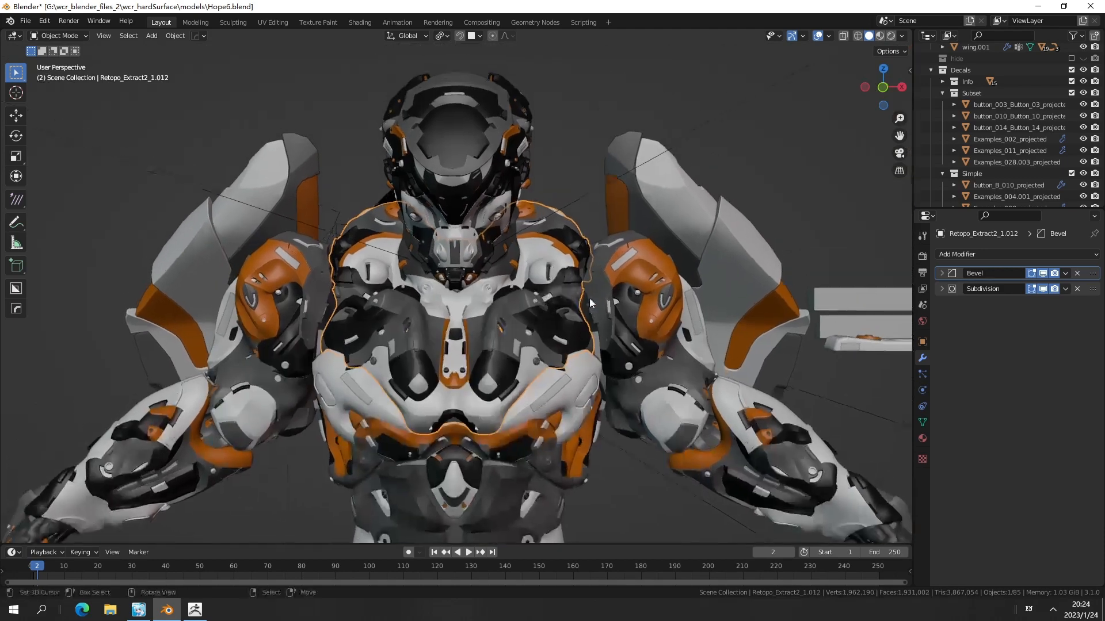
pyautogui.press('N')
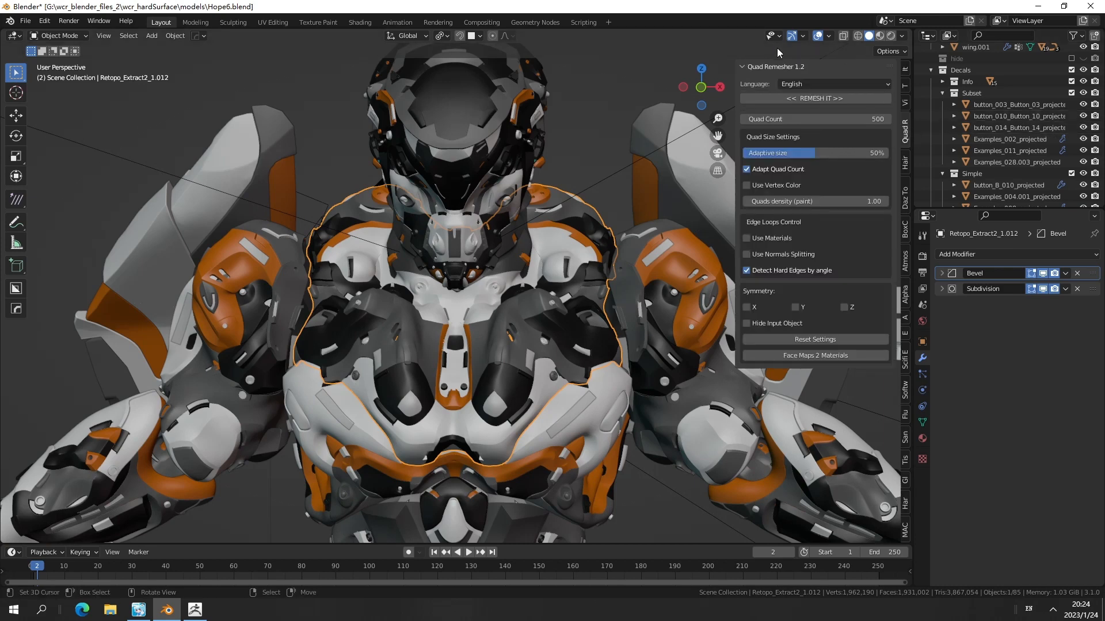
pyautogui.moveTo(494, 359)
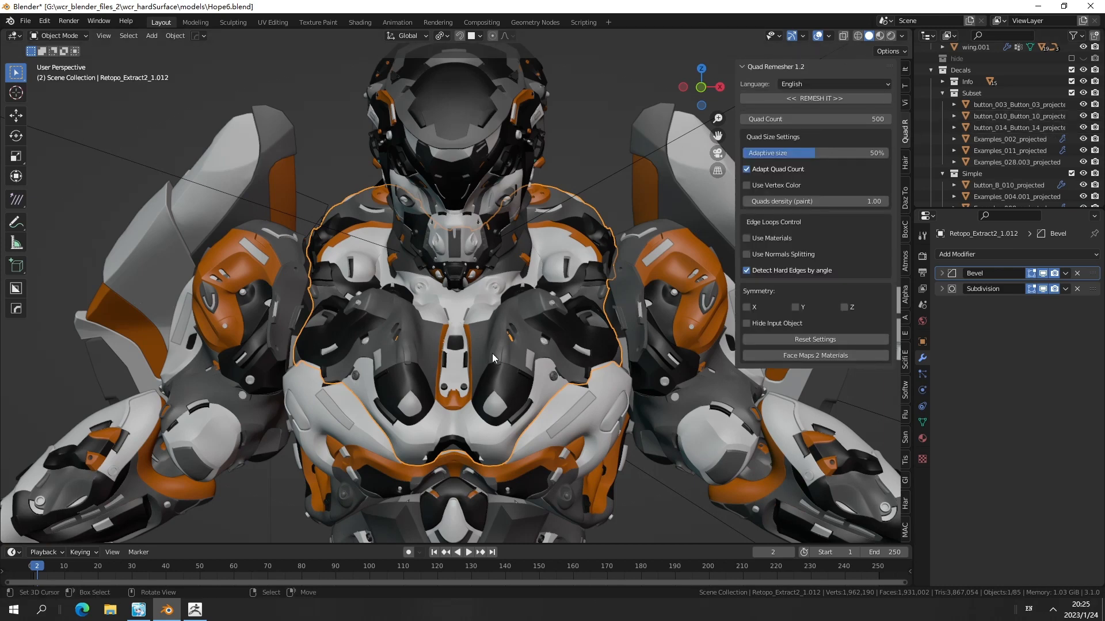
pyautogui.moveTo(556, 387)
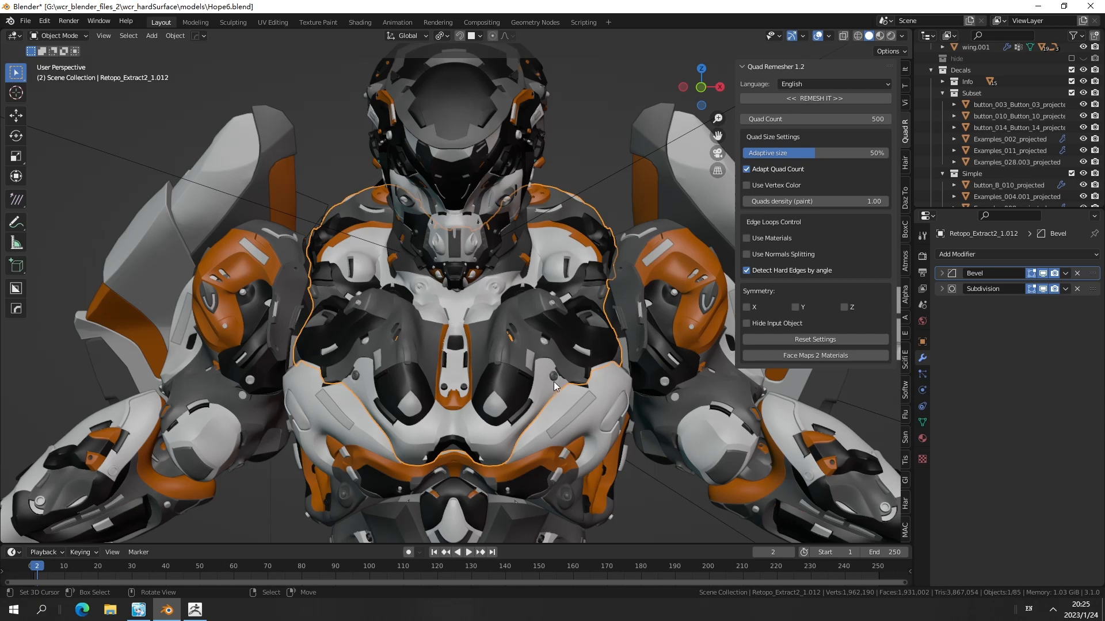
pyautogui.moveTo(484, 402)
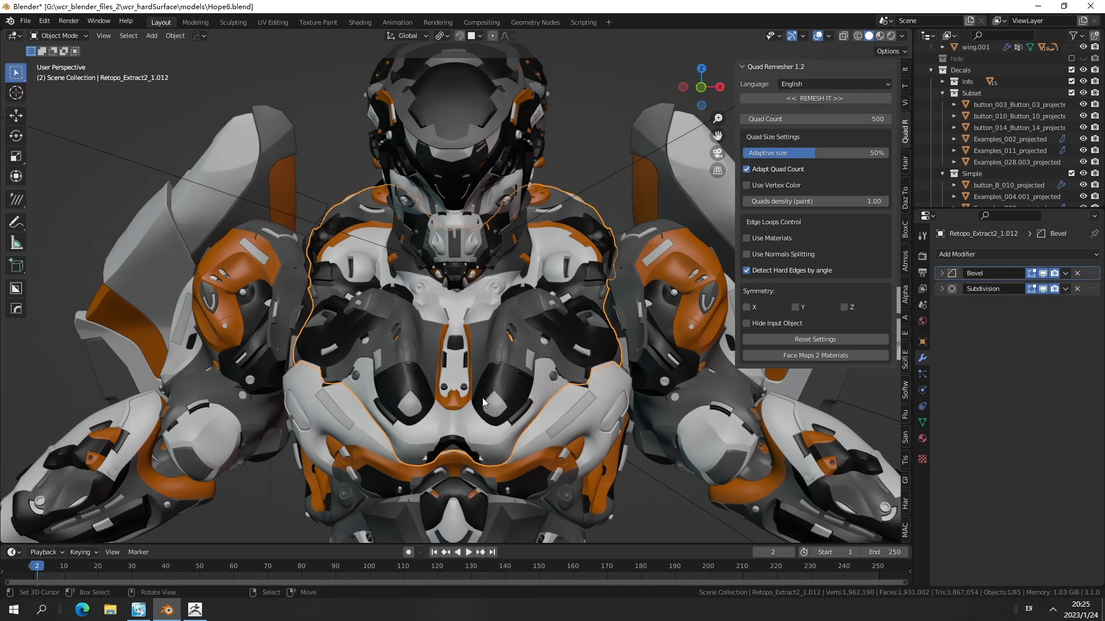
pyautogui.moveTo(512, 320)
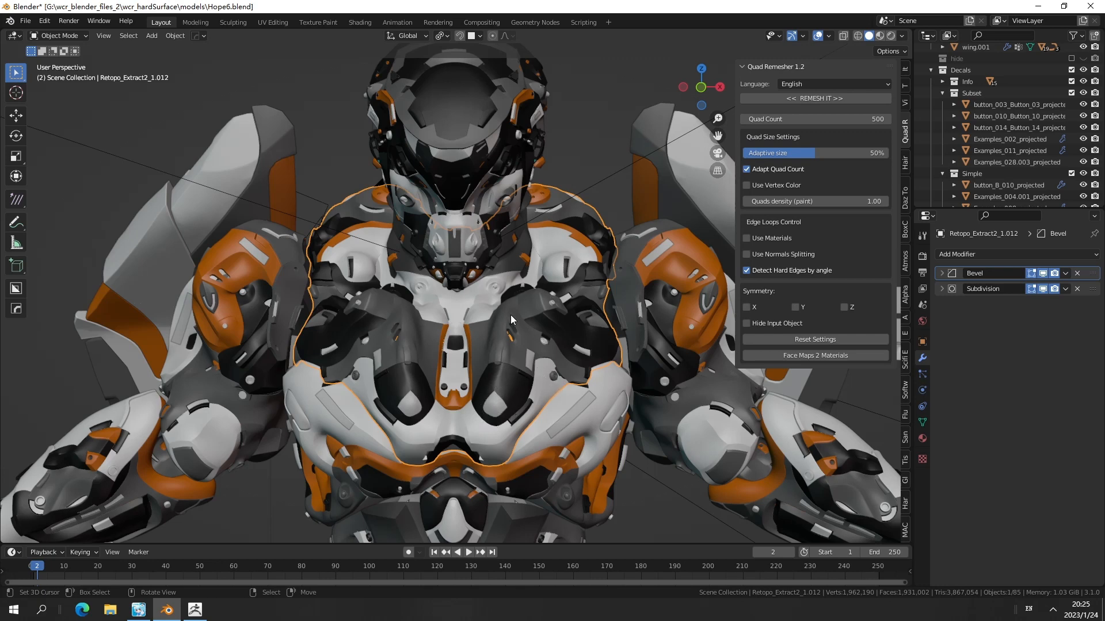
pyautogui.moveTo(495, 417)
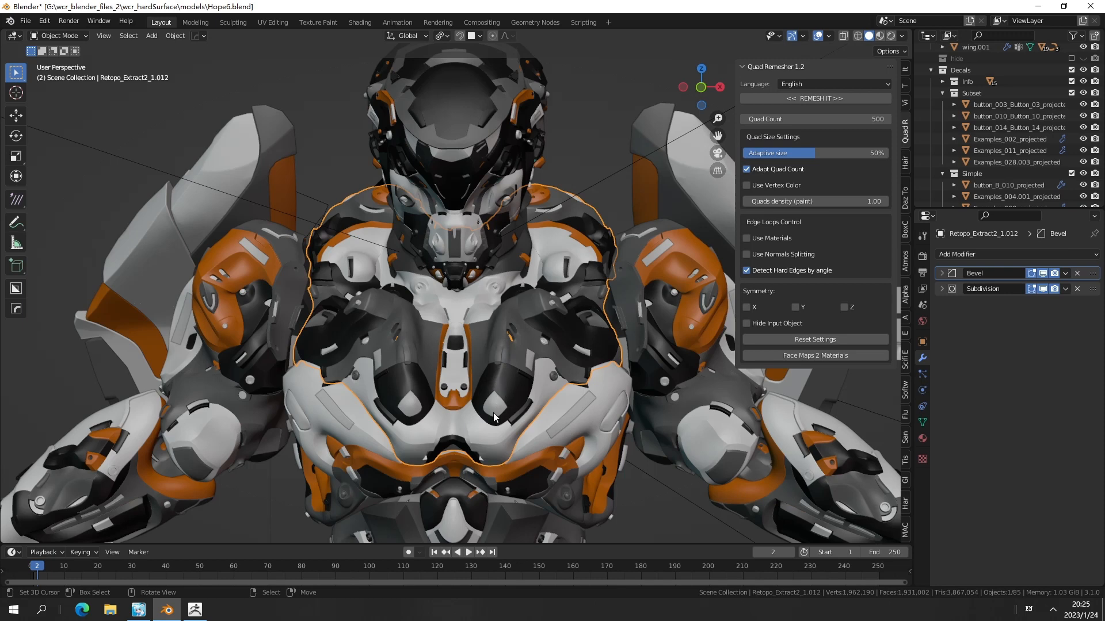
pyautogui.moveTo(502, 405)
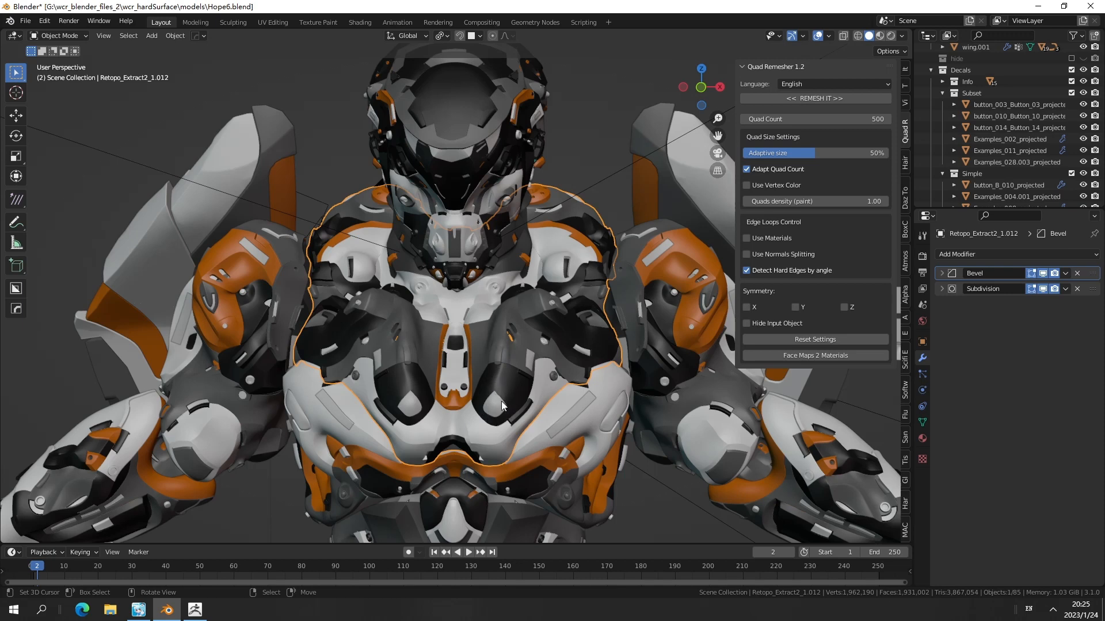
pyautogui.moveTo(490, 415)
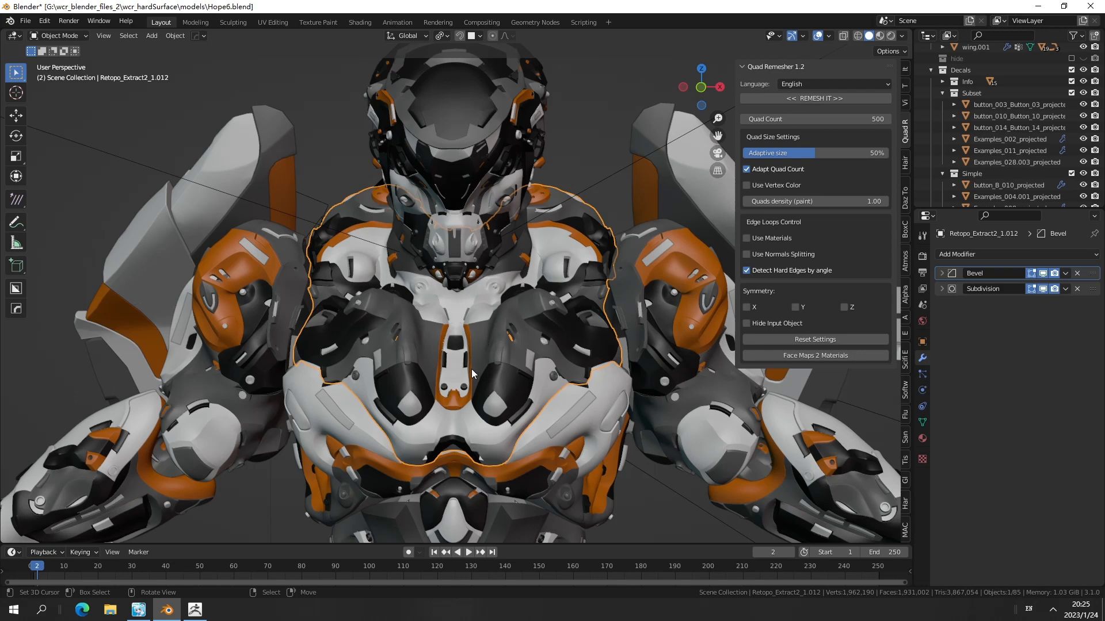
pyautogui.moveTo(502, 377)
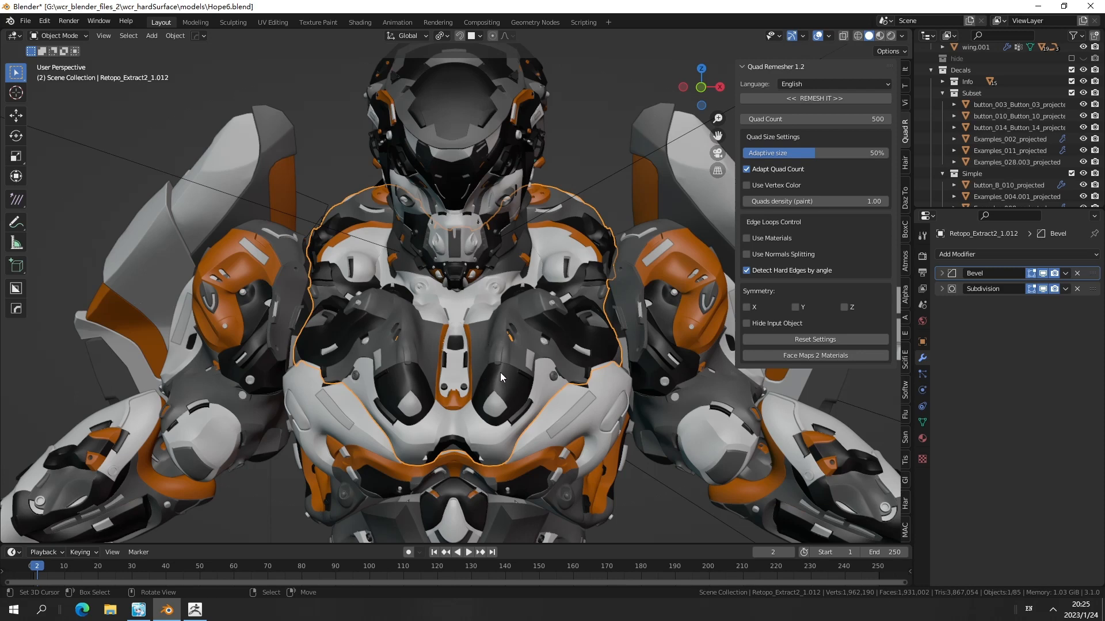
pyautogui.moveTo(502, 389)
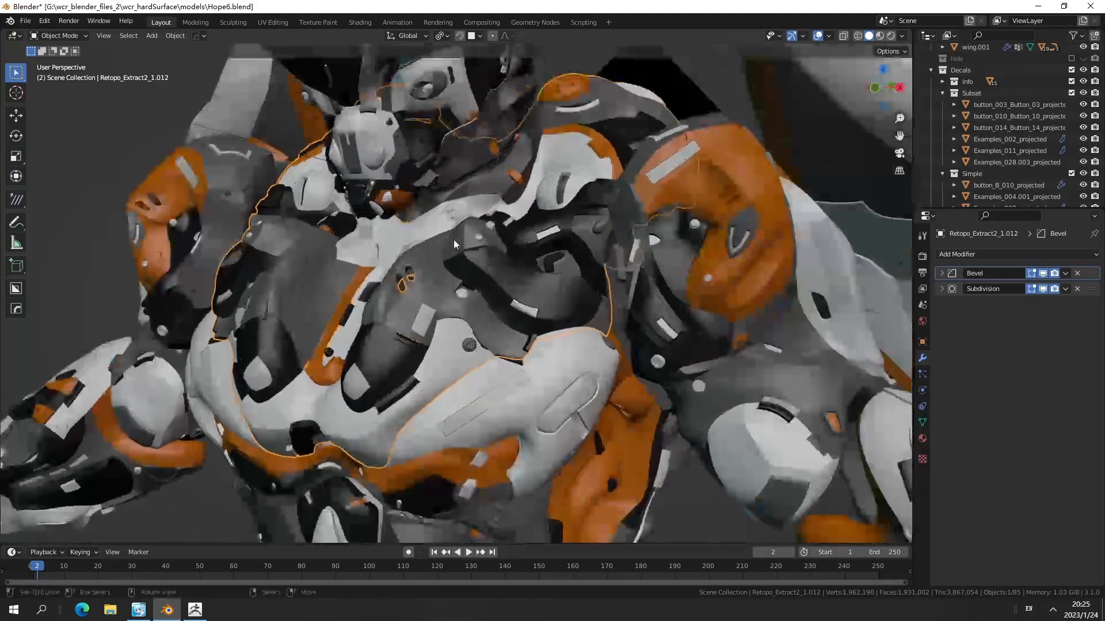
pyautogui.moveTo(455, 243); pyautogui.dragTo(462, 288)
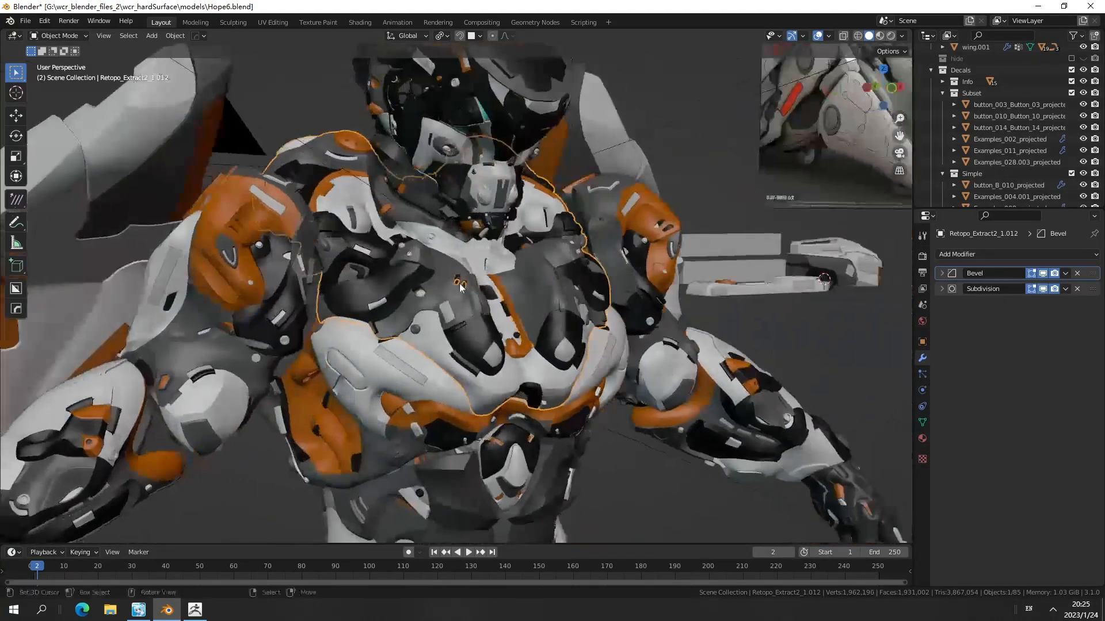
pyautogui.moveTo(458, 289); pyautogui.dragTo(402, 326)
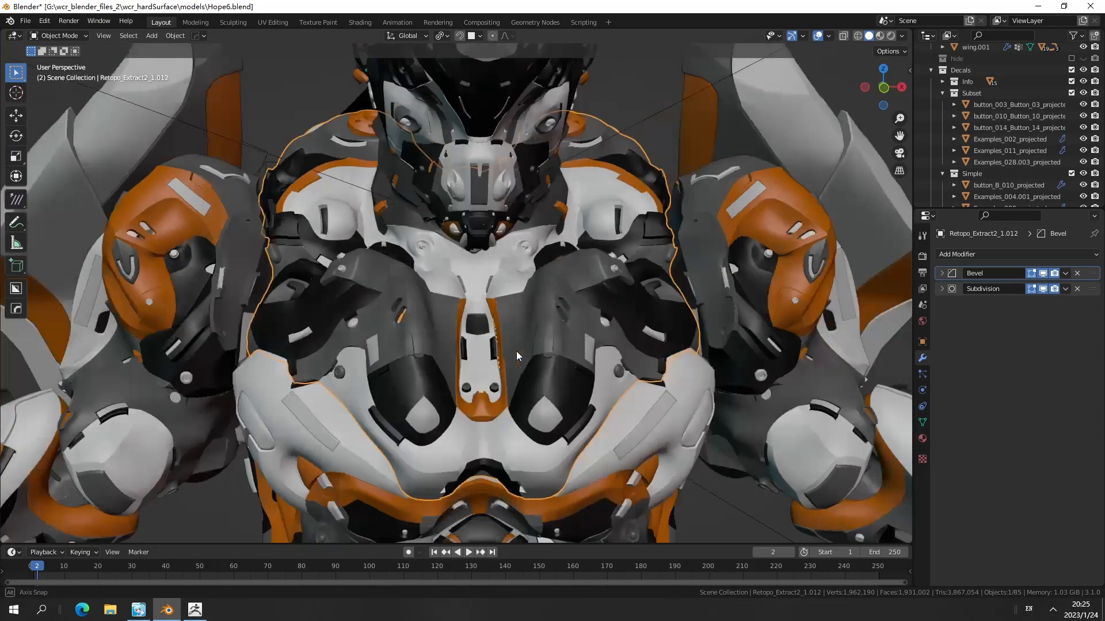
pyautogui.moveTo(517, 356); pyautogui.dragTo(513, 353)
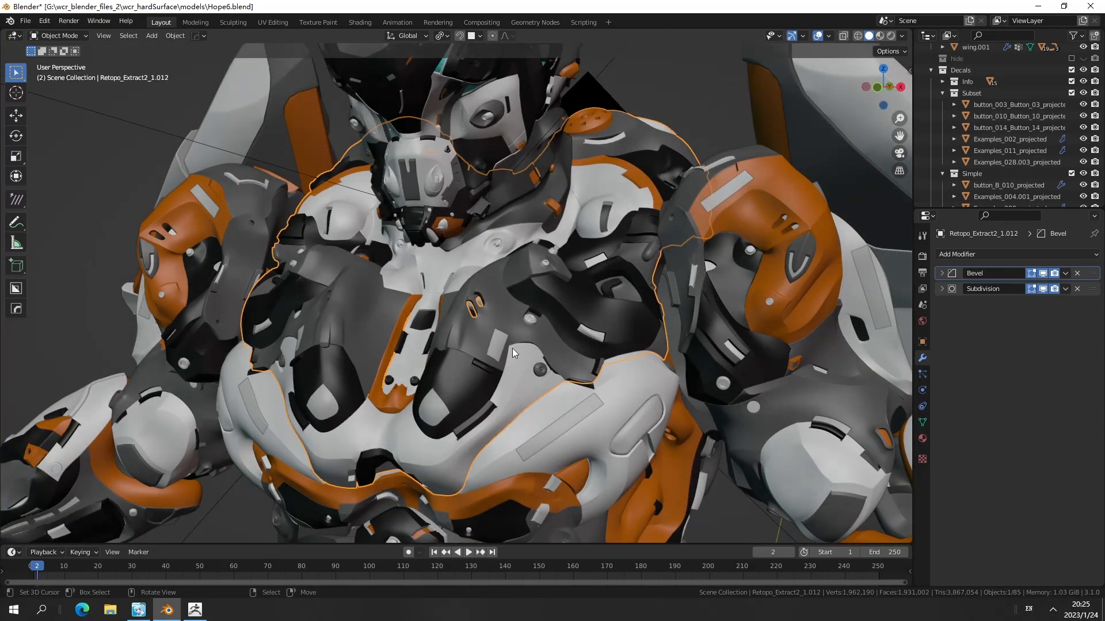
pyautogui.moveTo(534, 347)
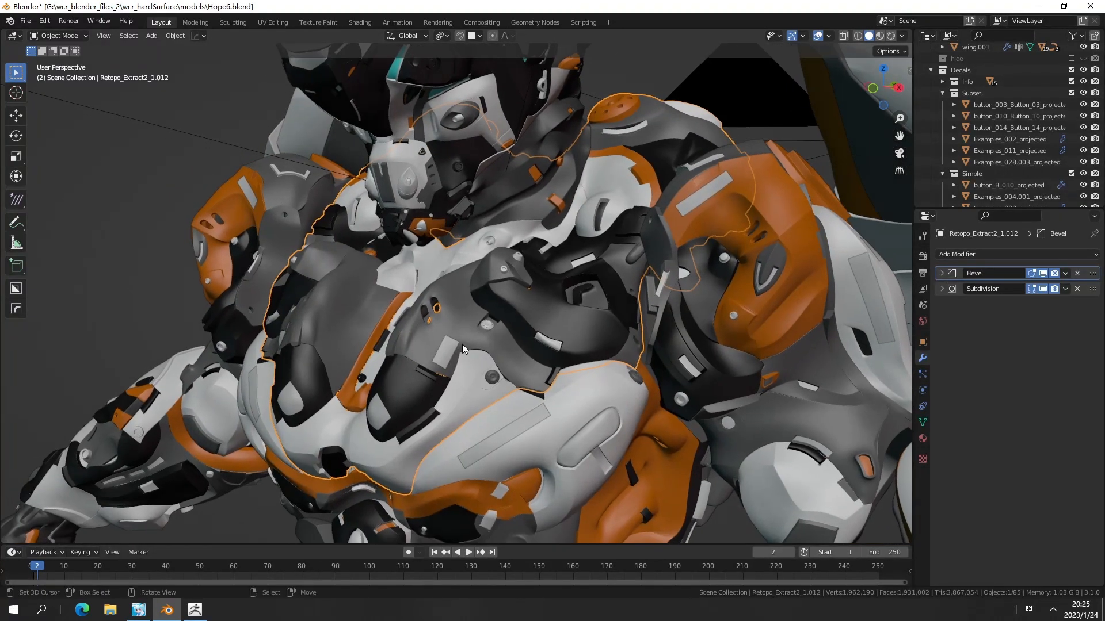
pyautogui.moveTo(463, 348); pyautogui.dragTo(513, 337)
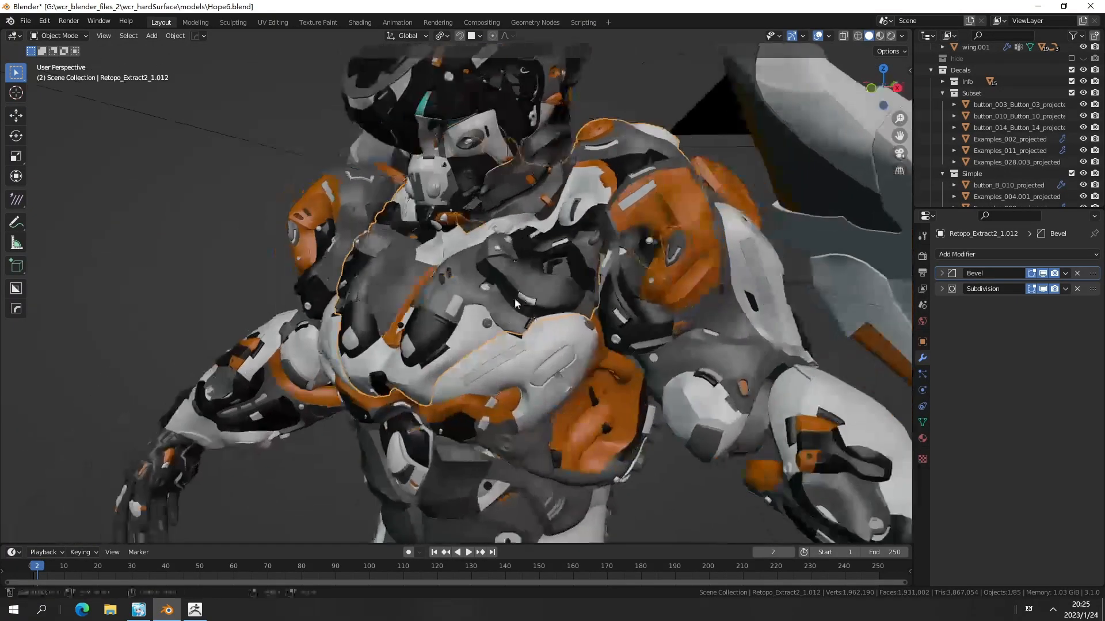
pyautogui.moveTo(515, 302); pyautogui.dragTo(535, 325)
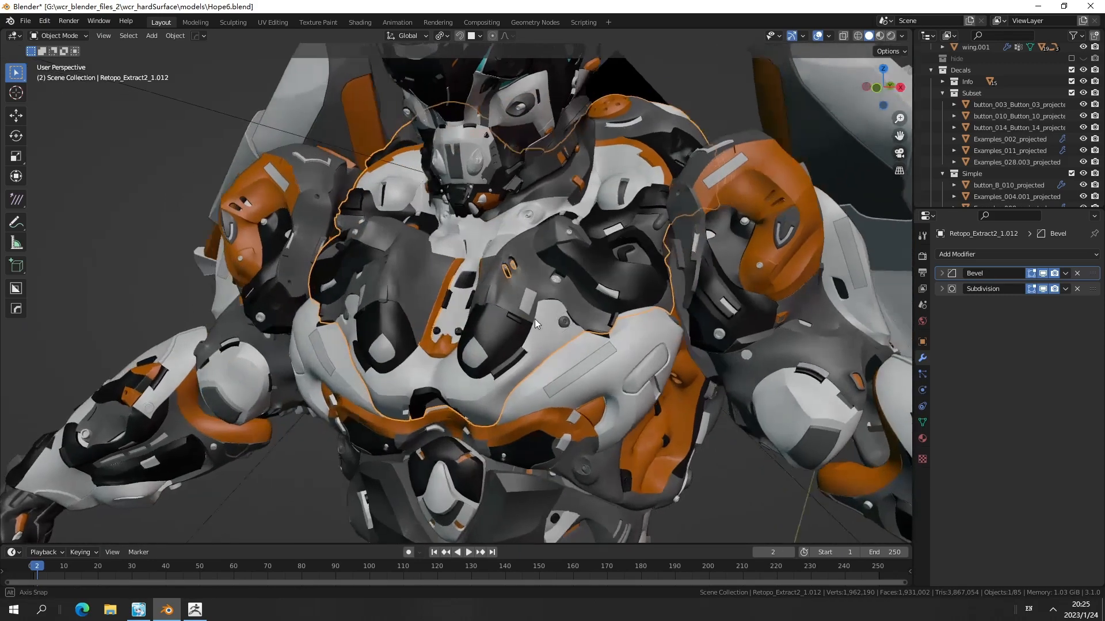
pyautogui.moveTo(535, 324); pyautogui.dragTo(582, 303)
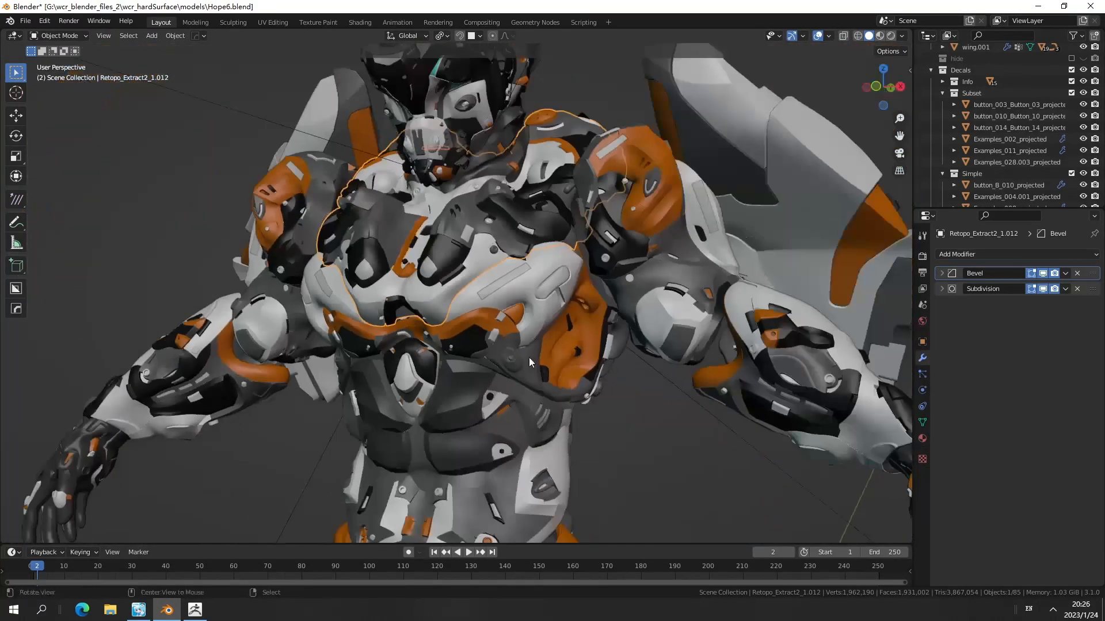
pyautogui.moveTo(528, 362); pyautogui.dragTo(524, 334)
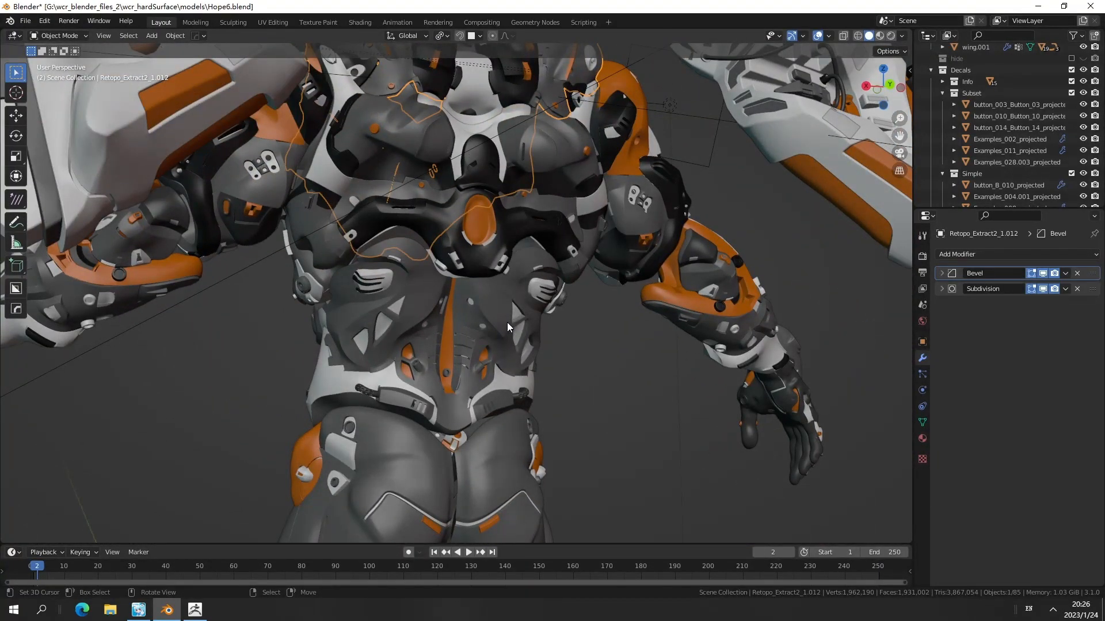
pyautogui.moveTo(239, 579)
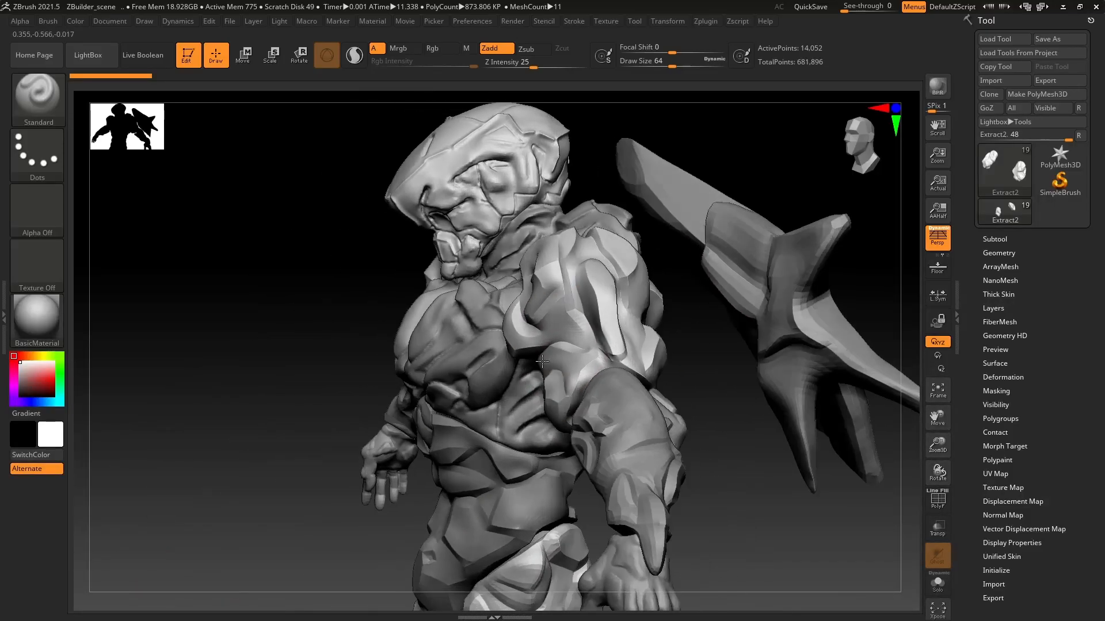
# Rotate the gray robot sculpt side to front, check the Zplugin list, and turn to the shoulder
pyautogui.moveTo(542, 362); pyautogui.dragTo(455, 347)
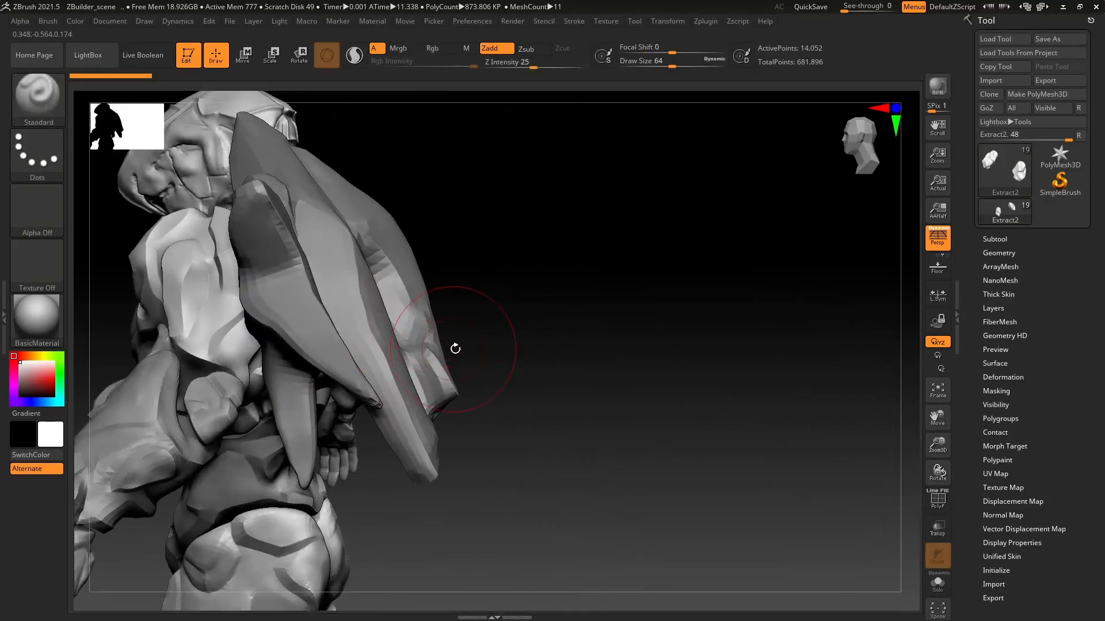
pyautogui.moveTo(456, 347); pyautogui.dragTo(466, 391)
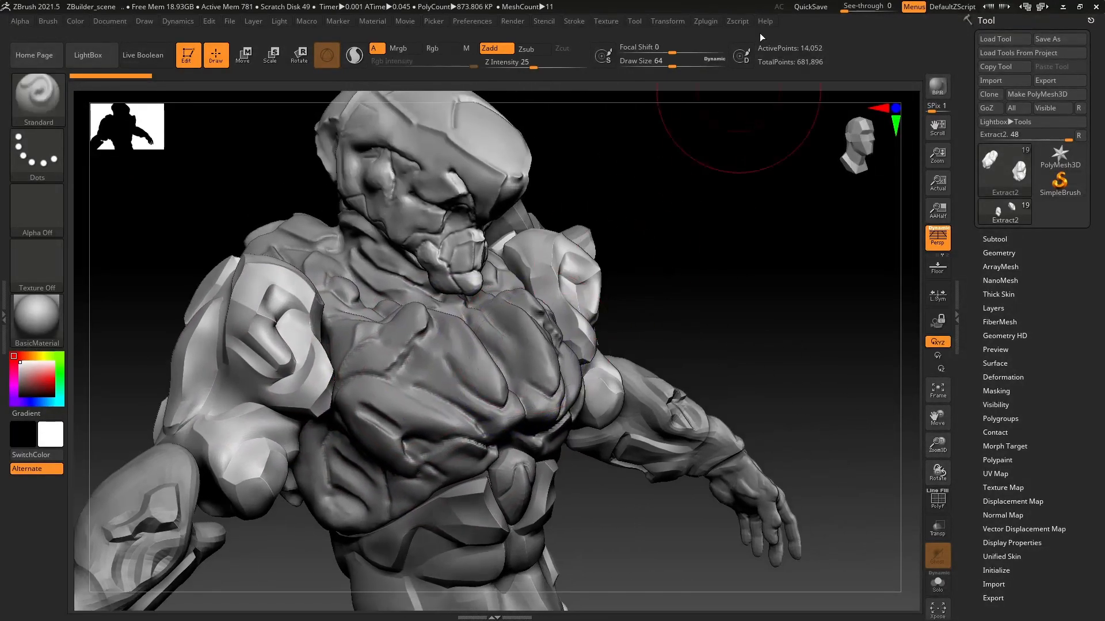
pyautogui.click(704, 21)
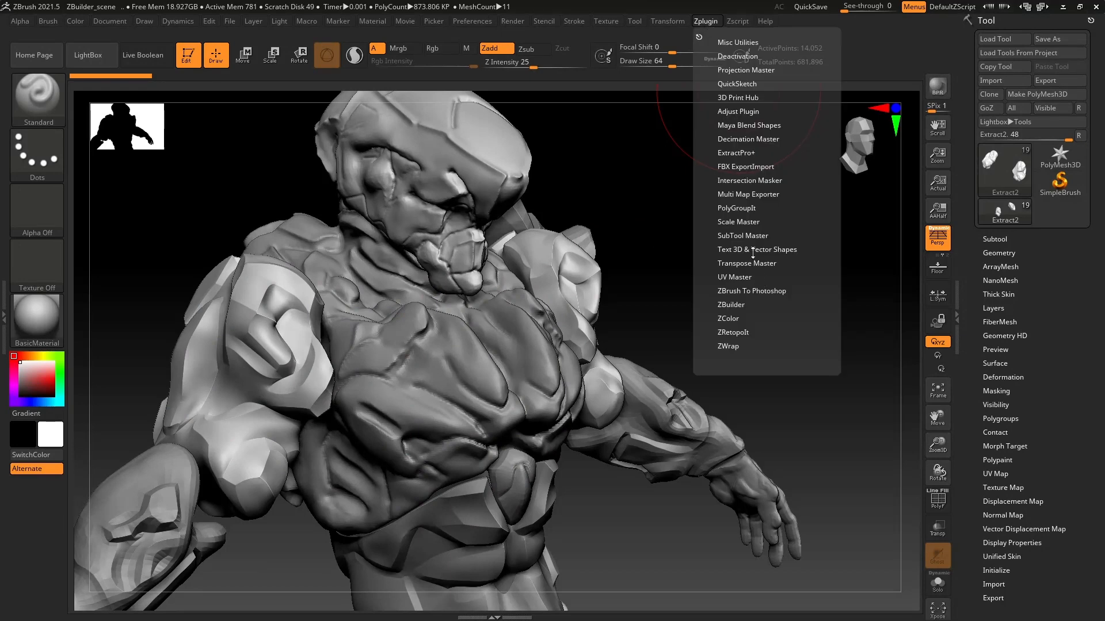
pyautogui.moveTo(737, 207)
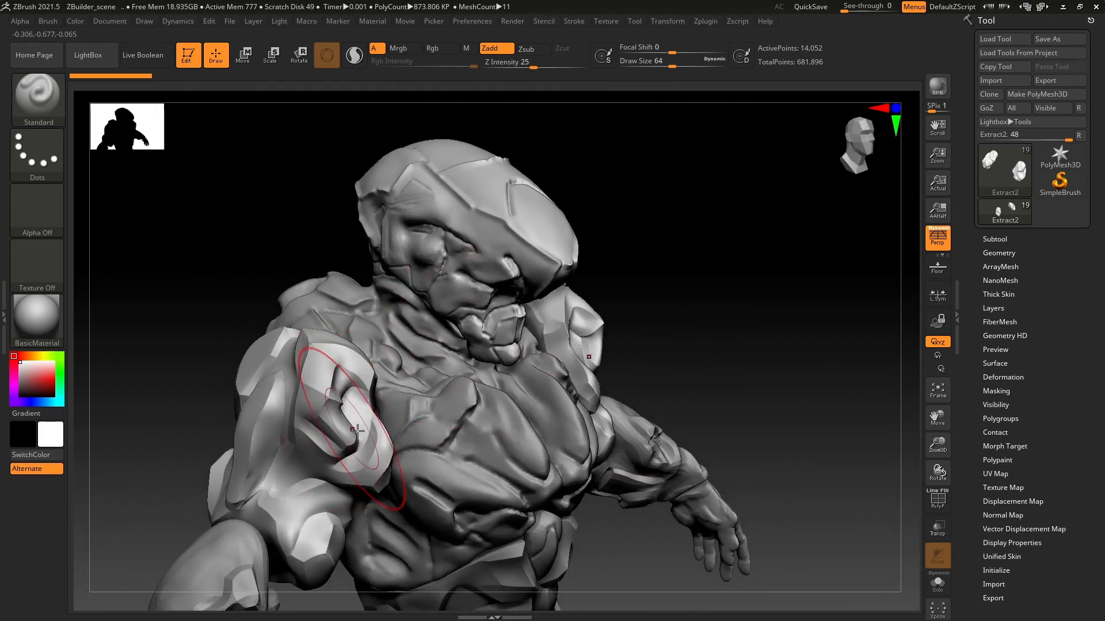
pyautogui.moveTo(356, 429); pyautogui.dragTo(401, 346)
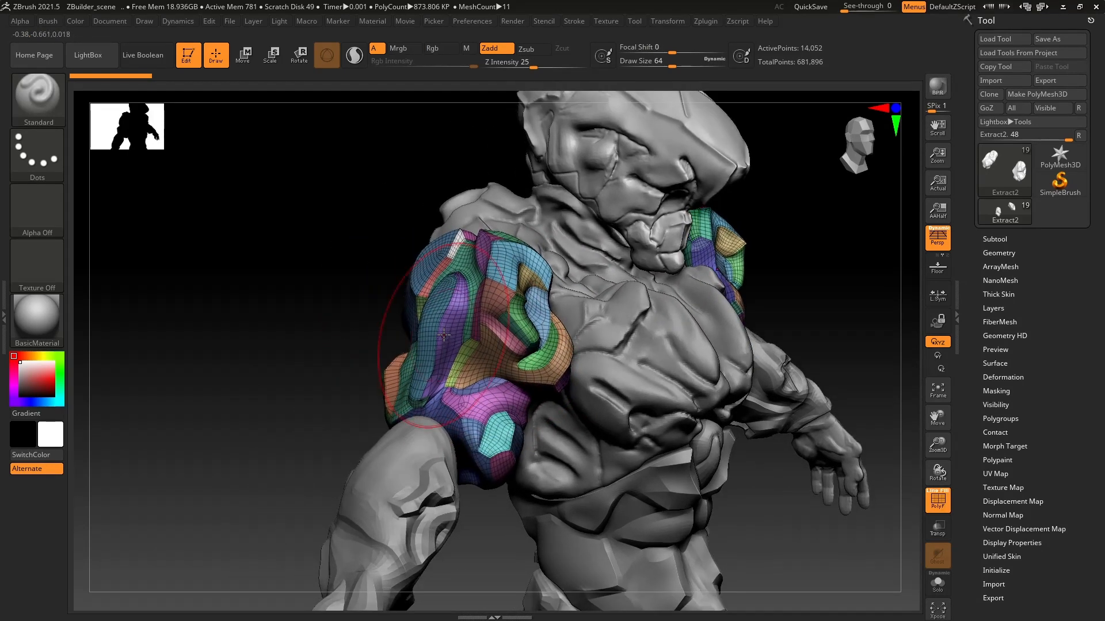
# Orbit and zoom around the shoulder pad's coloured polygroups and quad wireframe from back and front
pyautogui.moveTo(444, 336); pyautogui.dragTo(508, 352)
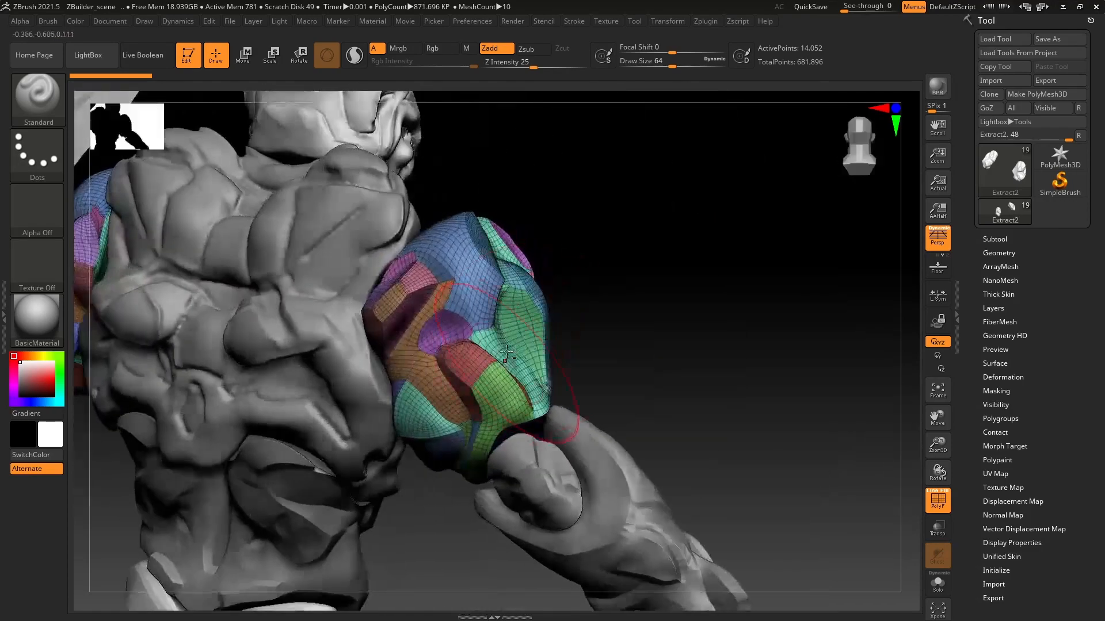
pyautogui.moveTo(507, 352); pyautogui.dragTo(456, 324)
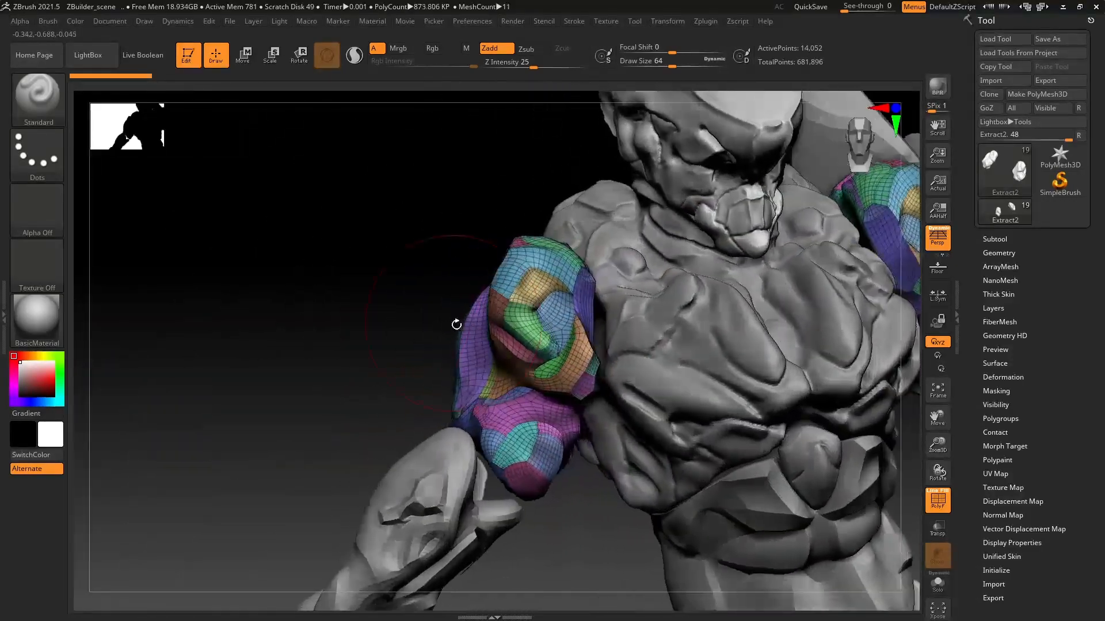
pyautogui.moveTo(456, 324); pyautogui.dragTo(504, 365)
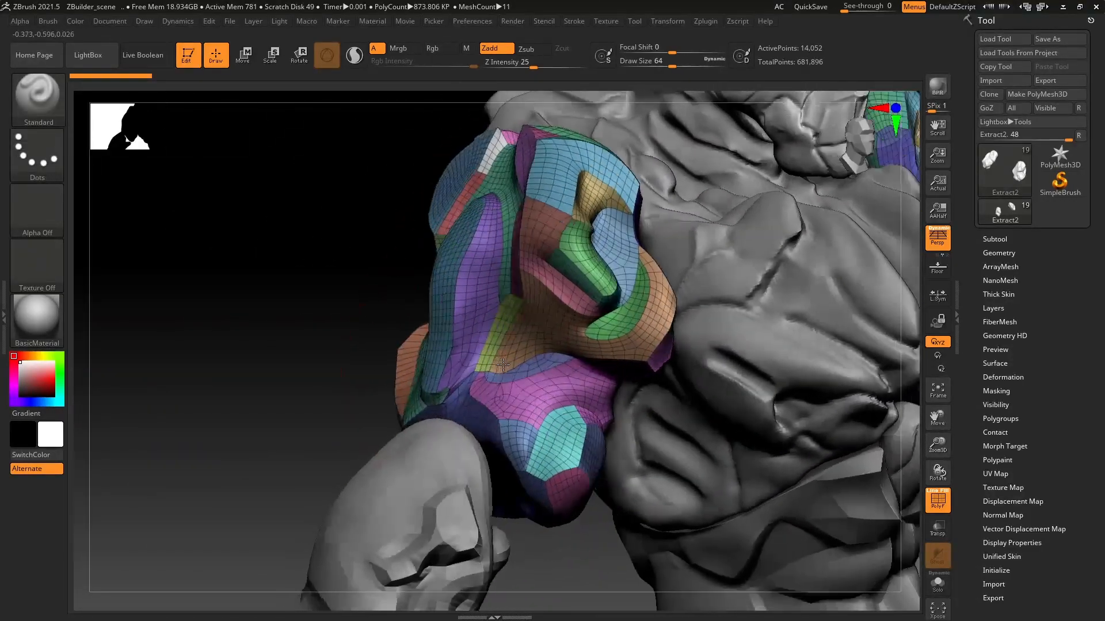
pyautogui.moveTo(504, 365); pyautogui.dragTo(454, 322)
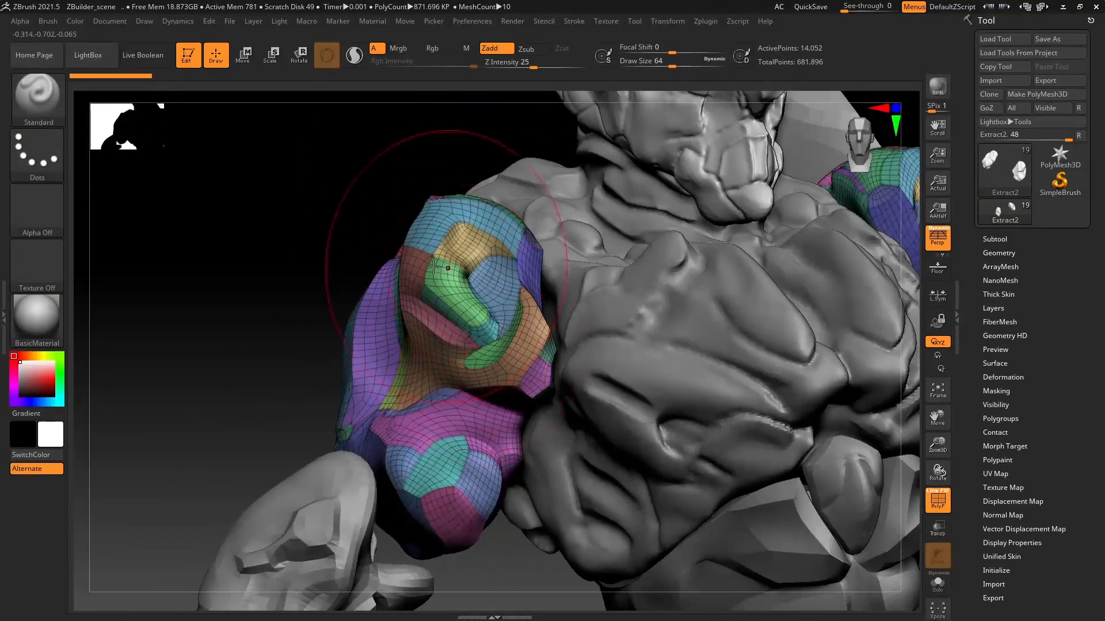
pyautogui.moveTo(438, 268); pyautogui.dragTo(437, 426)
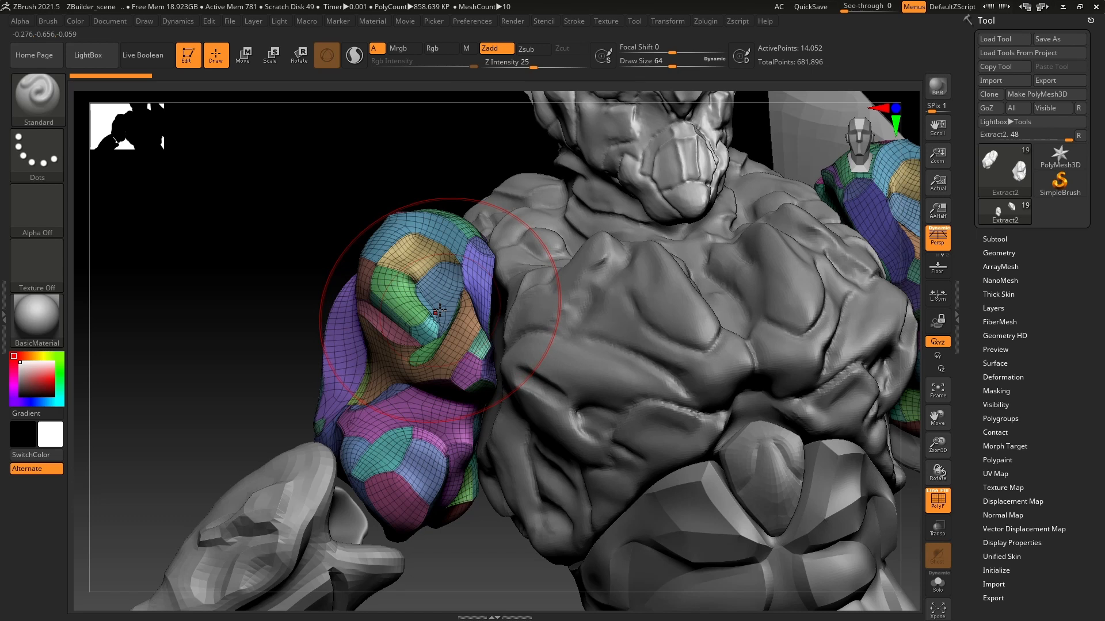
pyautogui.moveTo(441, 309); pyautogui.dragTo(441, 348)
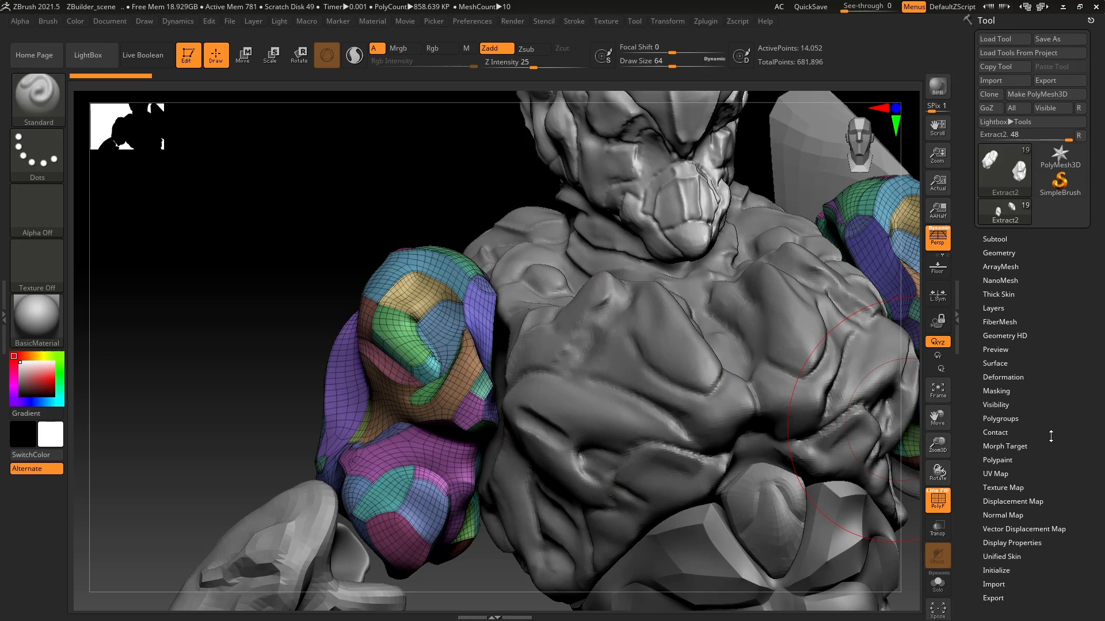
pyautogui.moveTo(1024, 345)
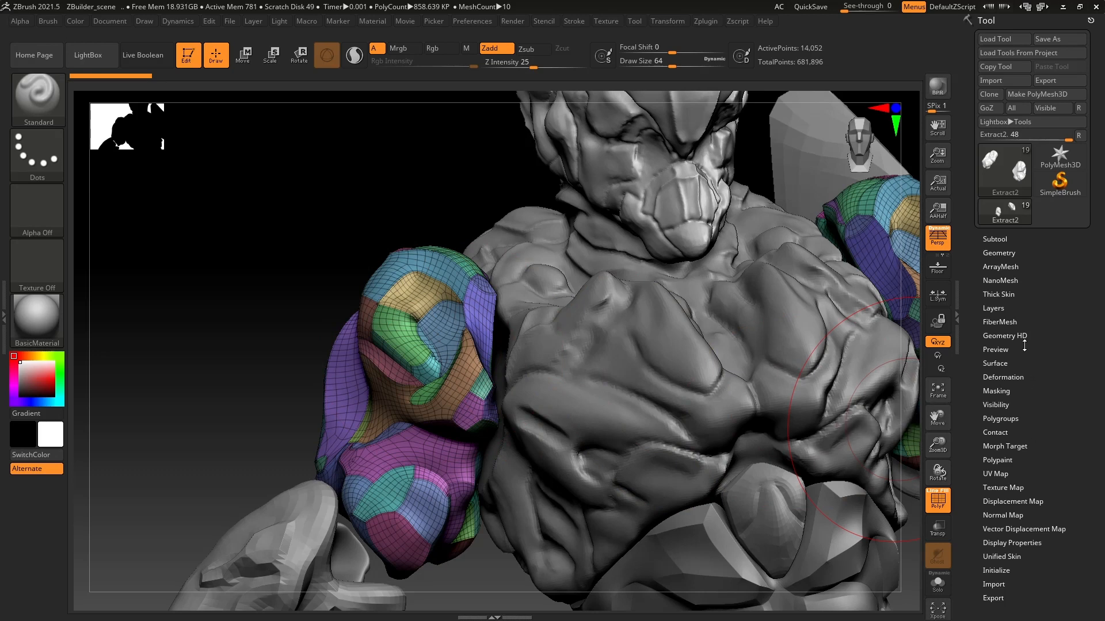
# Expand Tool > Geometry and reveal the ZRemesher retopology settings for the shoulder armour
pyautogui.click(999, 252)
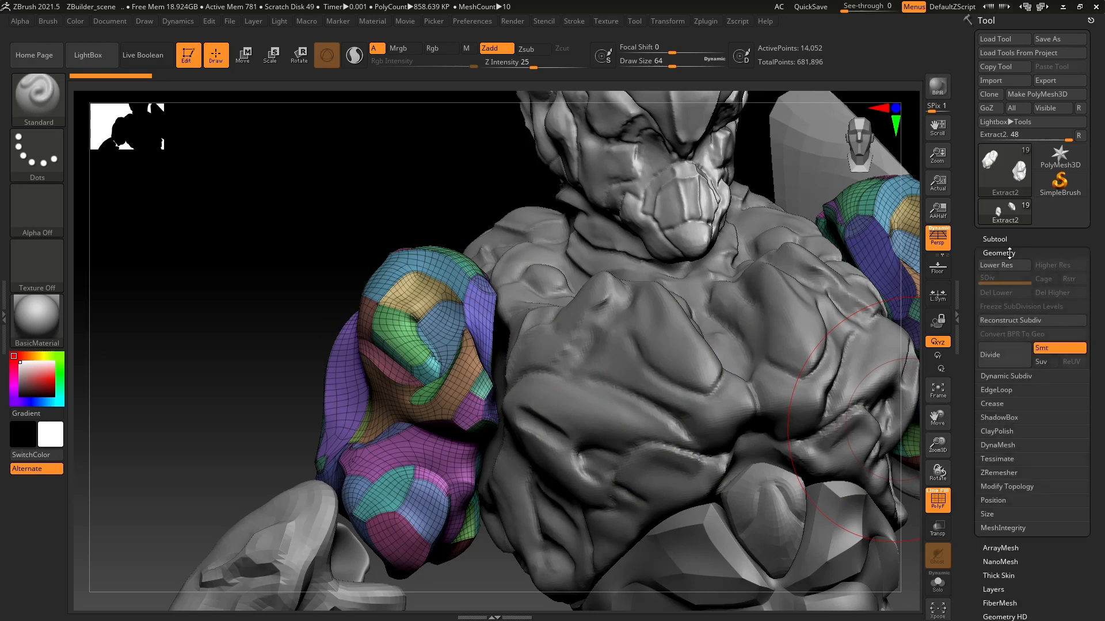
pyautogui.click(999, 472)
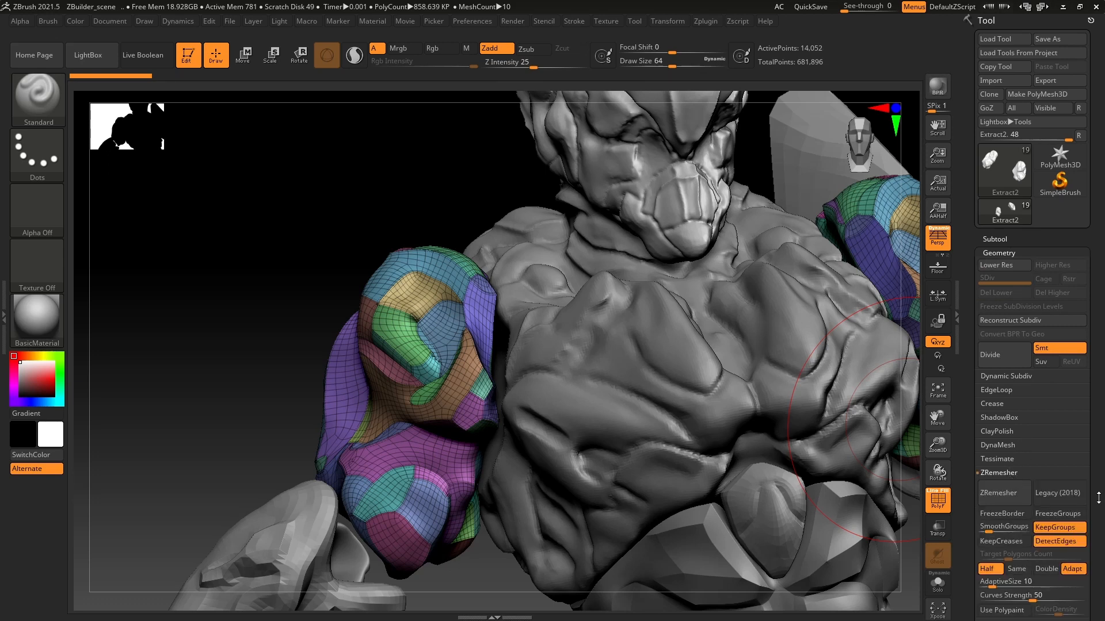
pyautogui.scroll(-3)
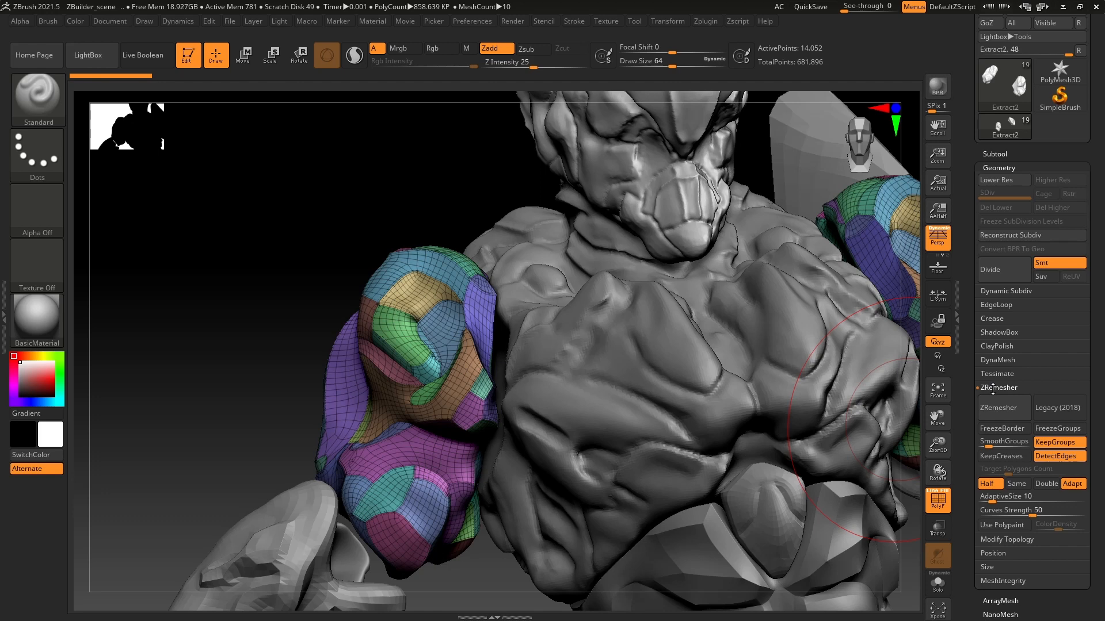
# Rotate the robot so both shoulder pads are in view
pyautogui.moveTo(486, 282); pyautogui.dragTo(494, 366)
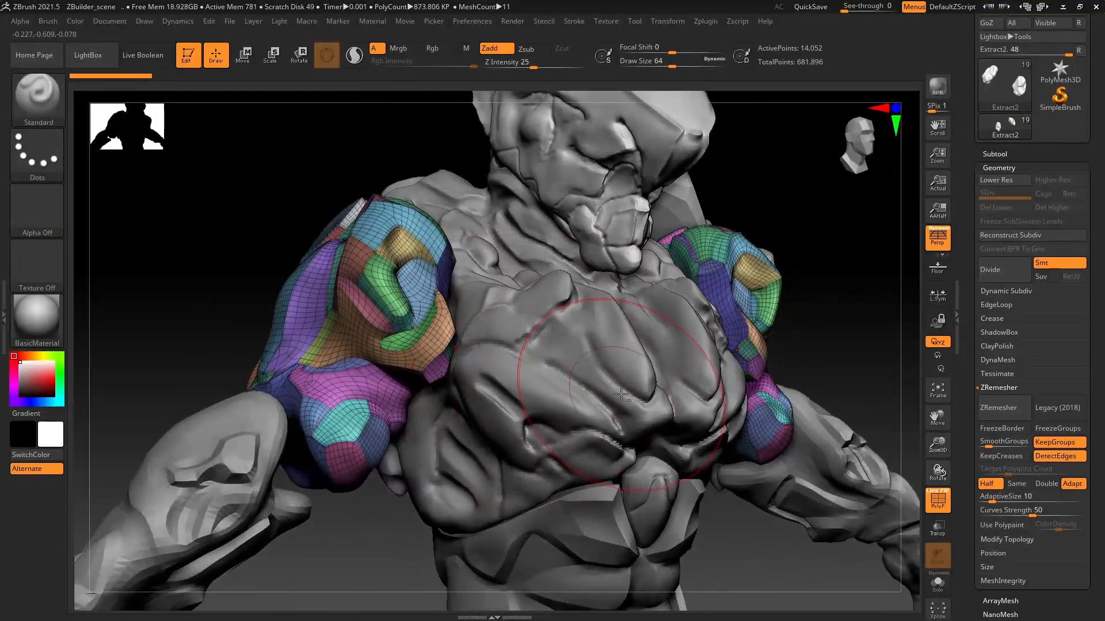
pyautogui.moveTo(620, 394); pyautogui.dragTo(610, 363)
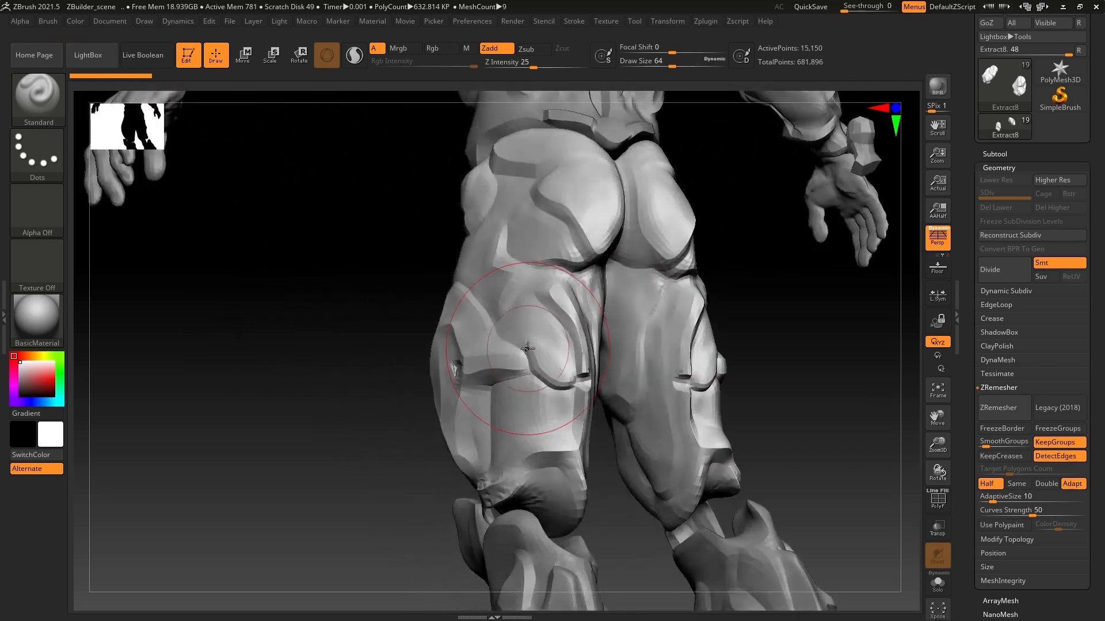
# Orbit around the Extract8 leg armour, then frame the whole robot
pyautogui.moveTo(528, 349); pyautogui.dragTo(528, 345)
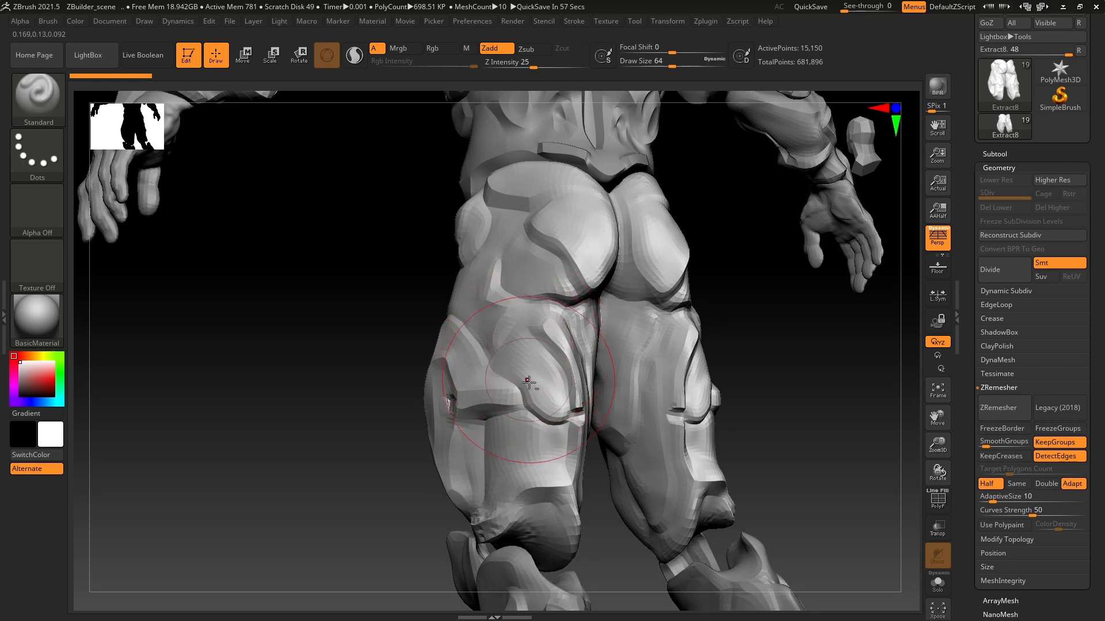
pyautogui.moveTo(528, 381); pyautogui.dragTo(485, 322)
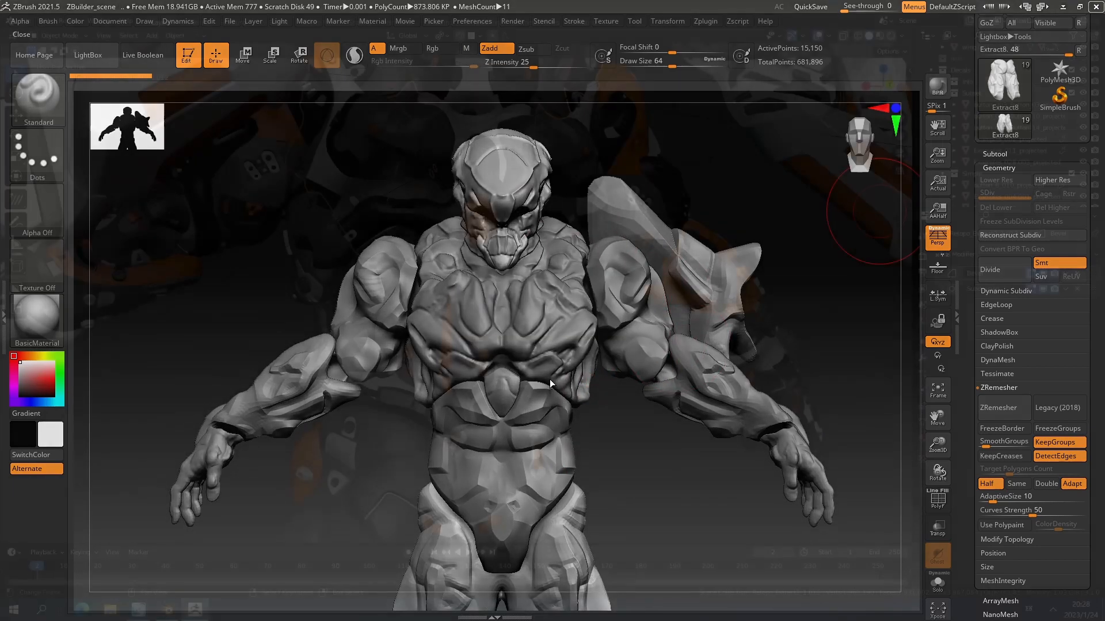
pyautogui.click(166, 610)
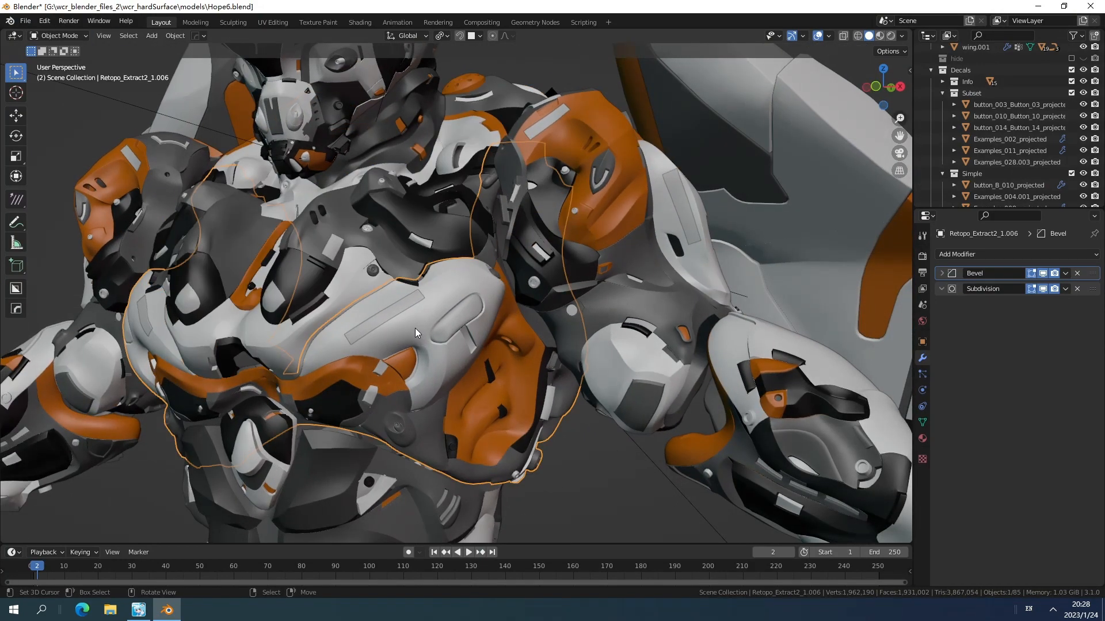
# Enter Edit Mode on Retopo_Extract2_1.006 to show its quad edge flow
pyautogui.press('Tab')
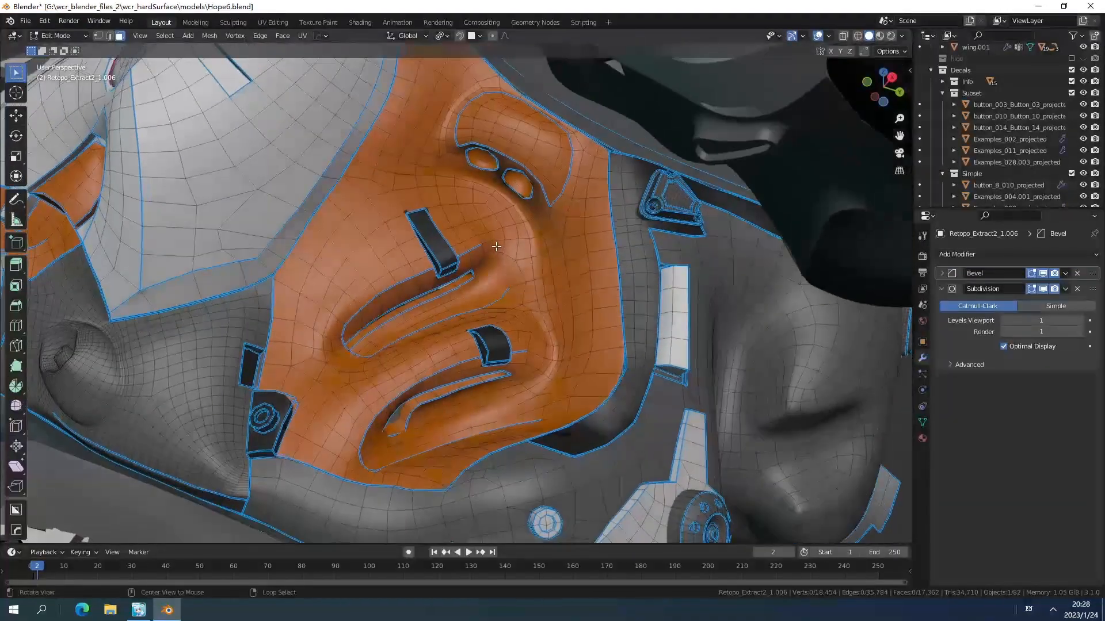
# Inspect the quad topology from below and up close on the bolt panel, then return to Object Mode
pyautogui.moveTo(496, 247); pyautogui.dragTo(496, 265)
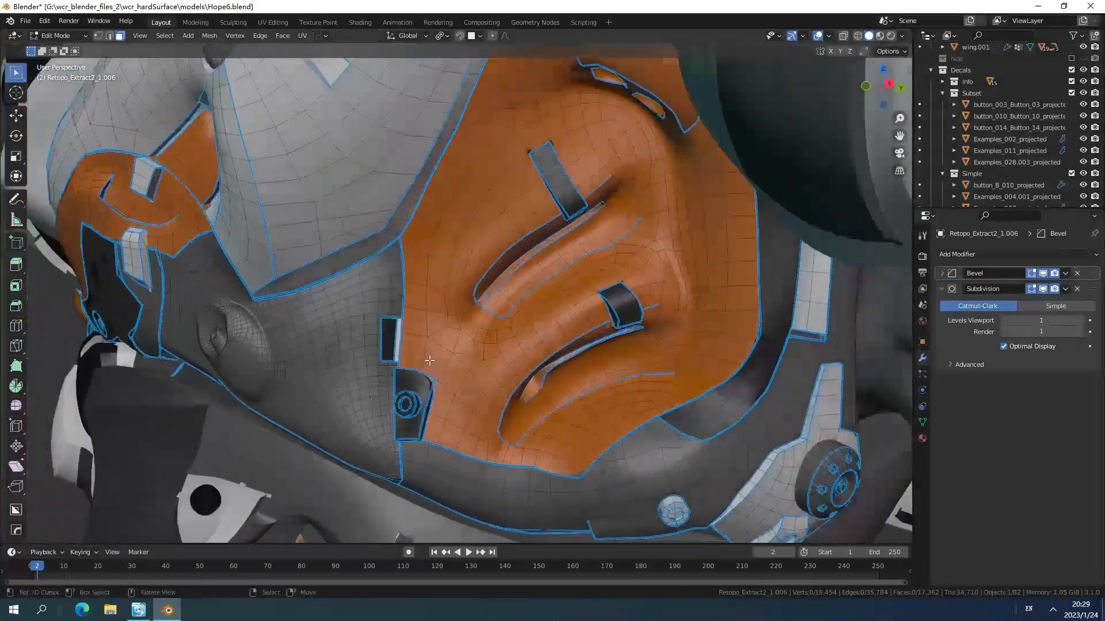
pyautogui.moveTo(429, 360); pyautogui.dragTo(479, 399)
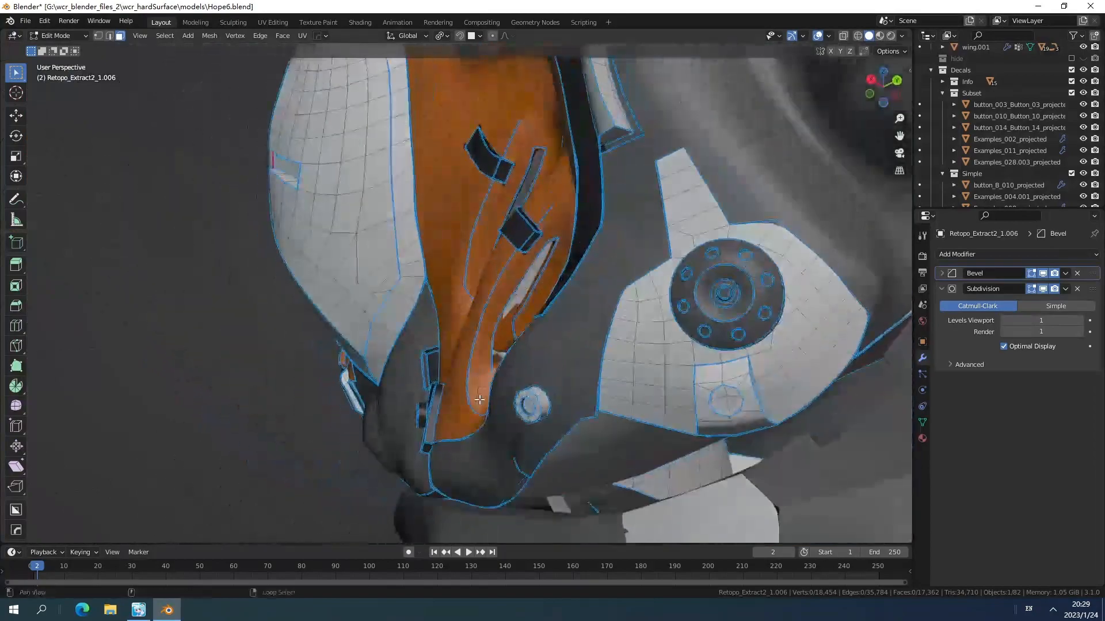
pyautogui.moveTo(478, 394); pyautogui.dragTo(494, 356)
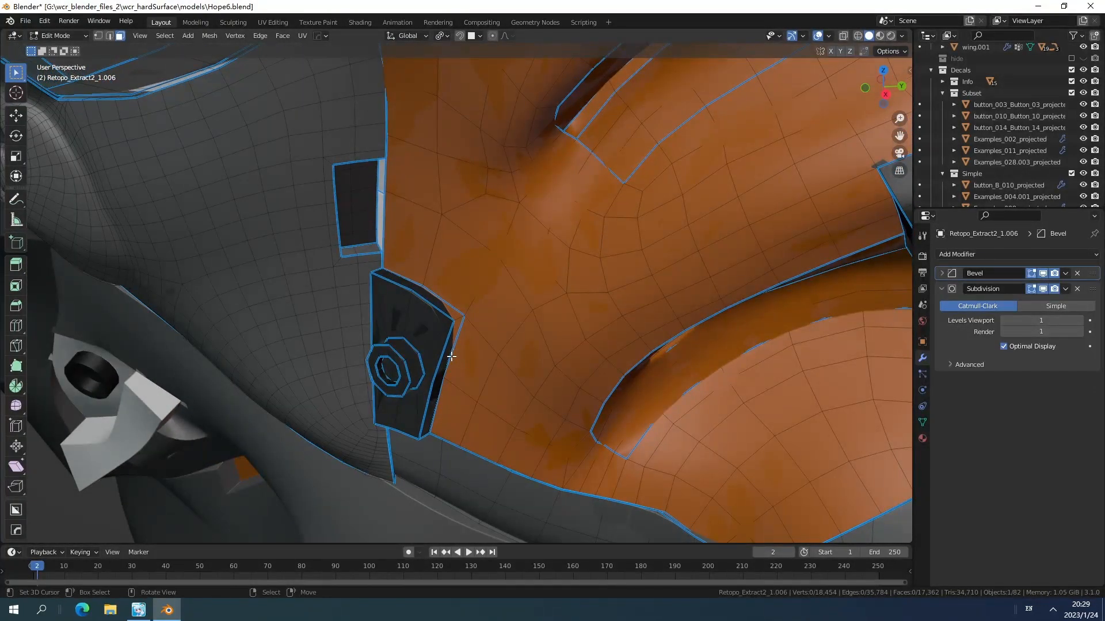
pyautogui.moveTo(451, 352); pyautogui.dragTo(428, 284)
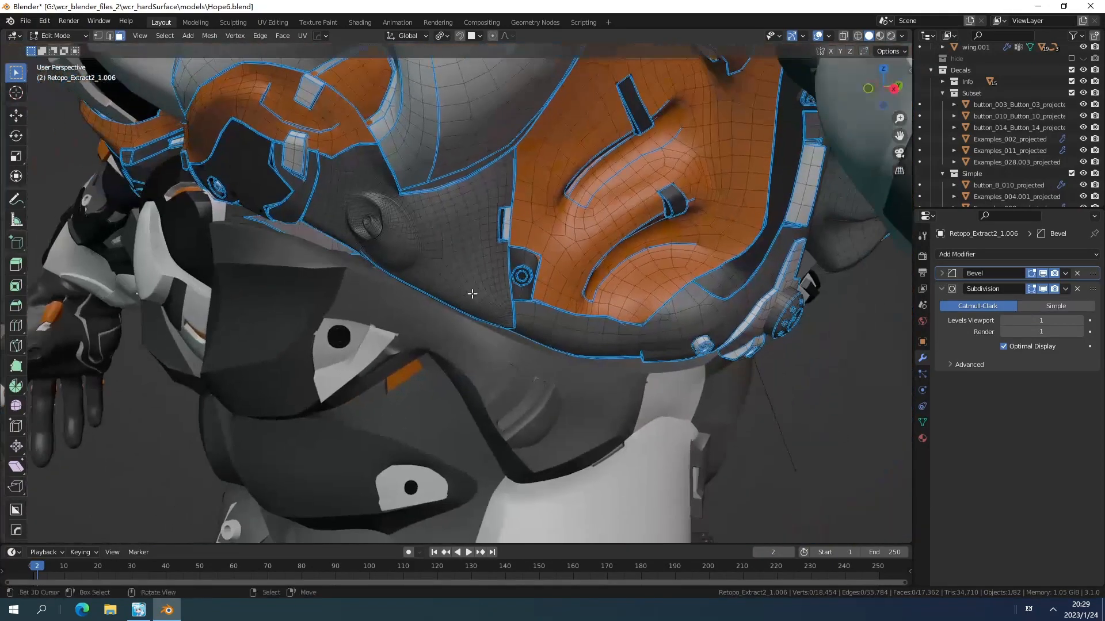
pyautogui.press('Tab')
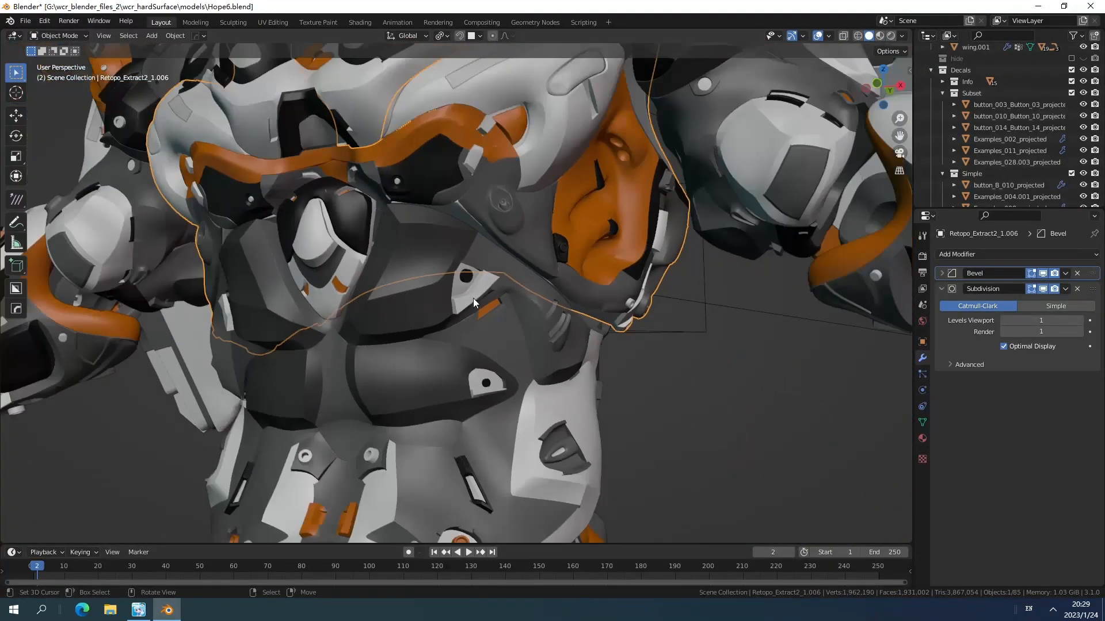